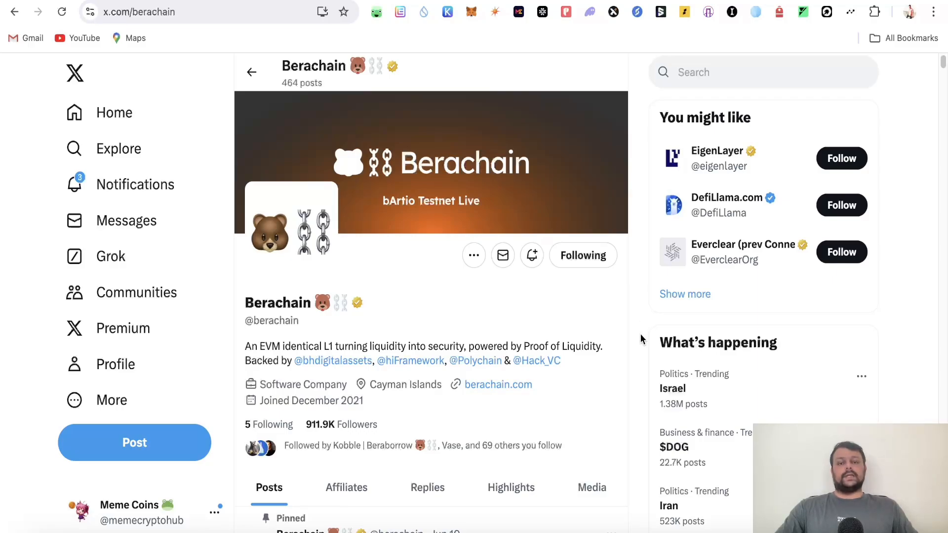
# - Copy the list of five generated sticky residential proxies from NodeMaven's Proxy Setup
pyautogui.scroll(-3)
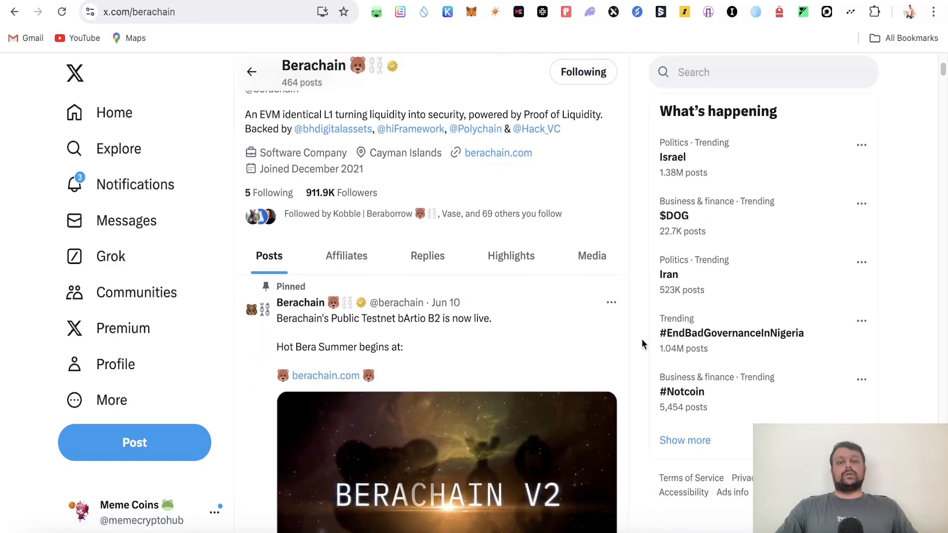
pyautogui.scroll(-3)
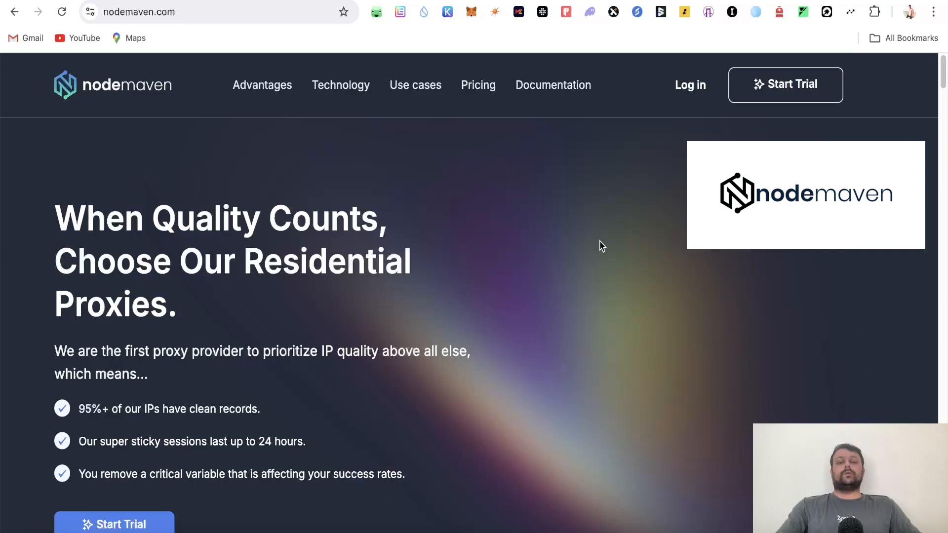
pyautogui.moveTo(140, 102)
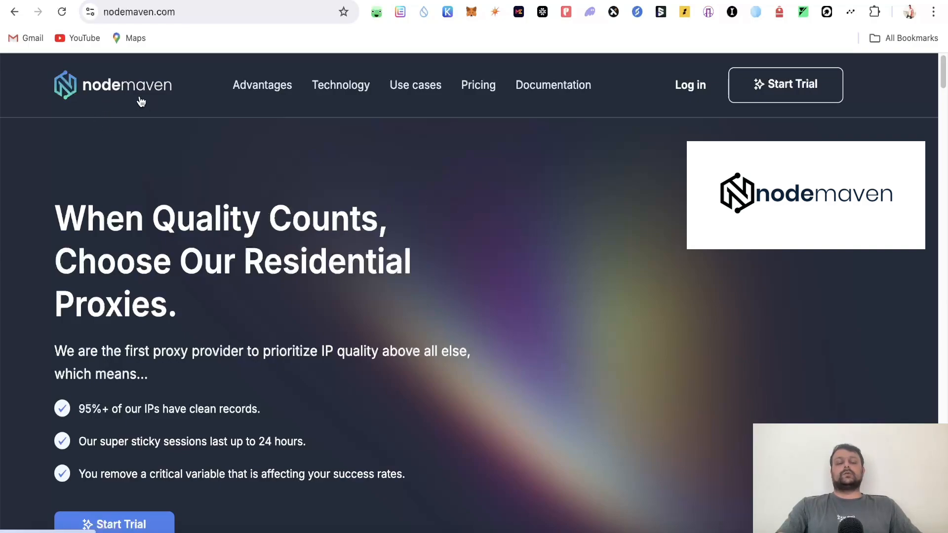
pyautogui.moveTo(569, 231)
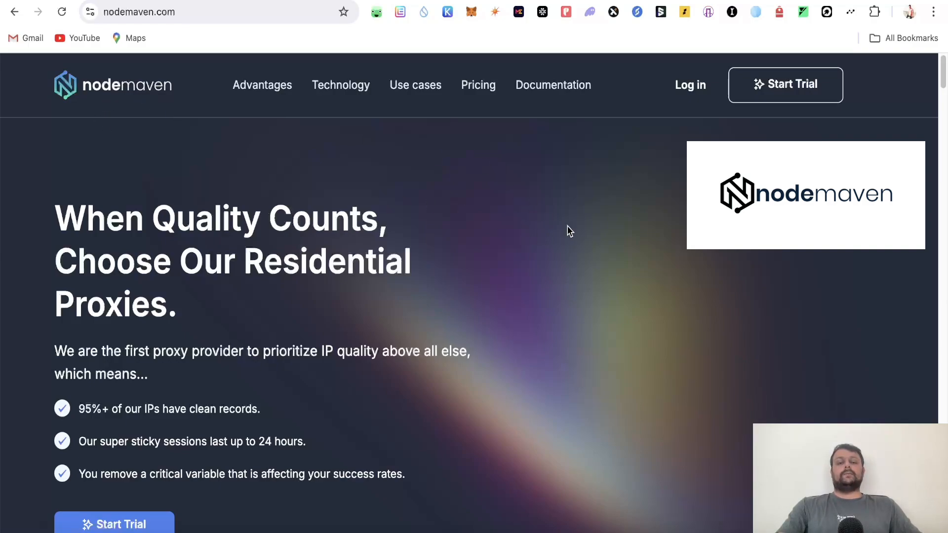
pyautogui.moveTo(558, 225)
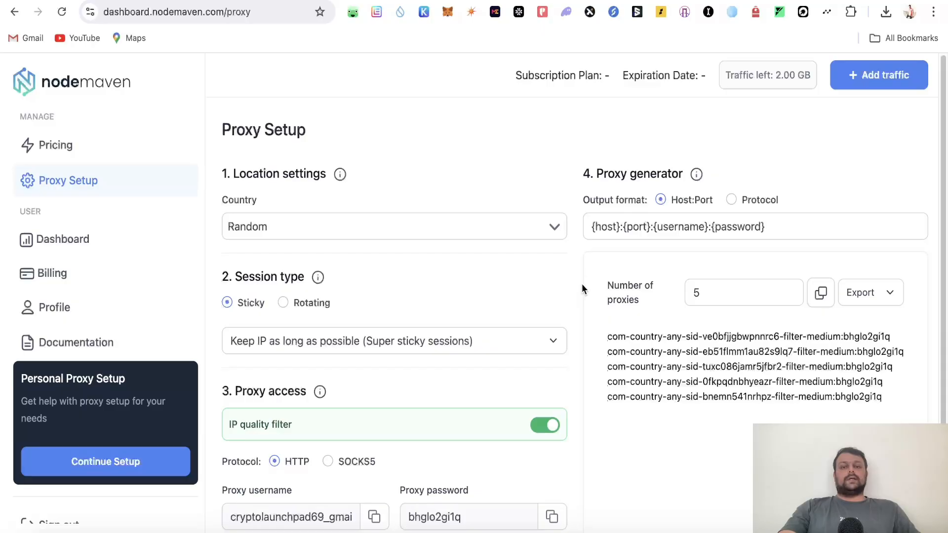
pyautogui.moveTo(541, 302)
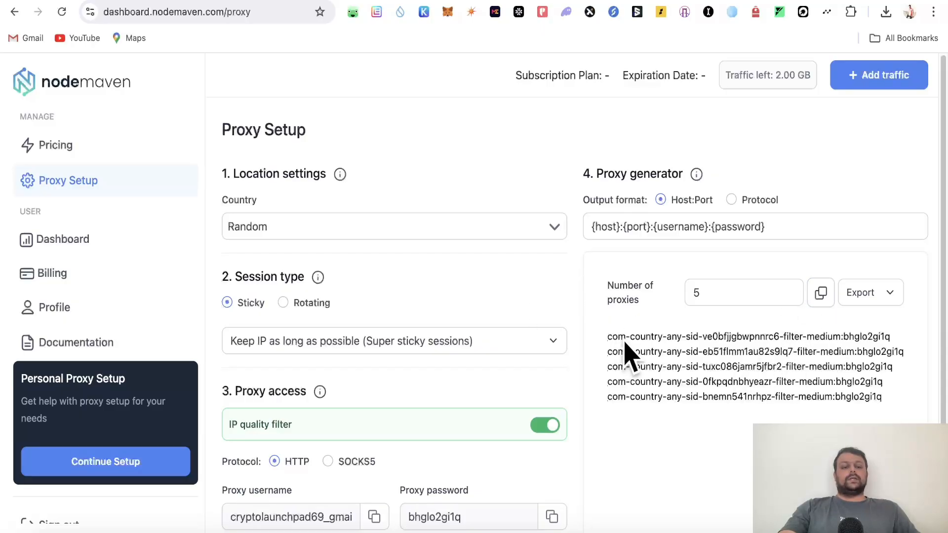
pyautogui.click(821, 292)
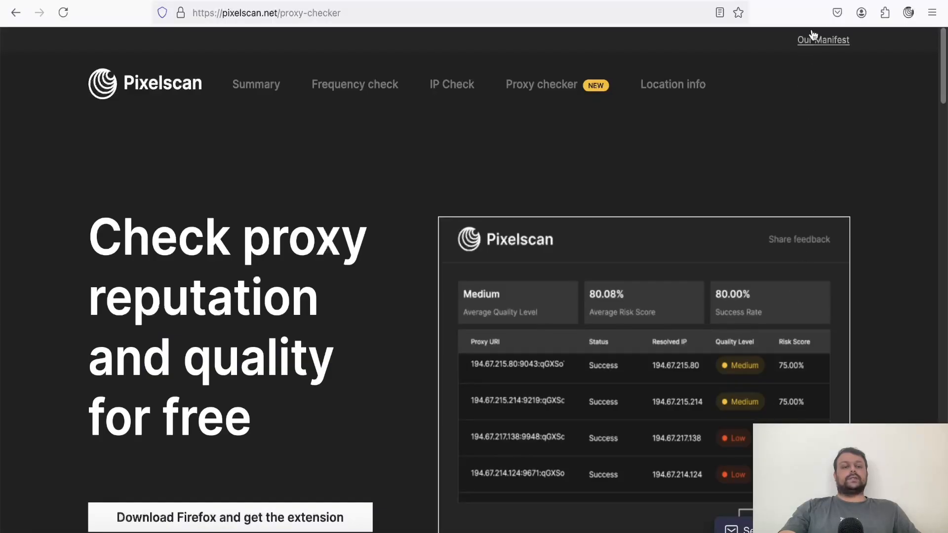
# - Check the five pasted NodeMaven proxies in Pixelscan's Bulk Proxy Checker
pyautogui.click(908, 13)
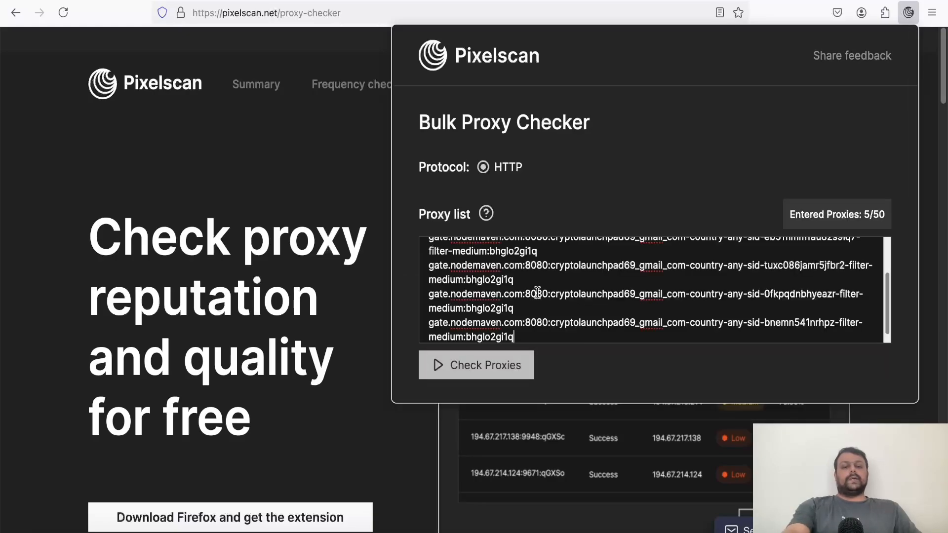
pyautogui.click(476, 365)
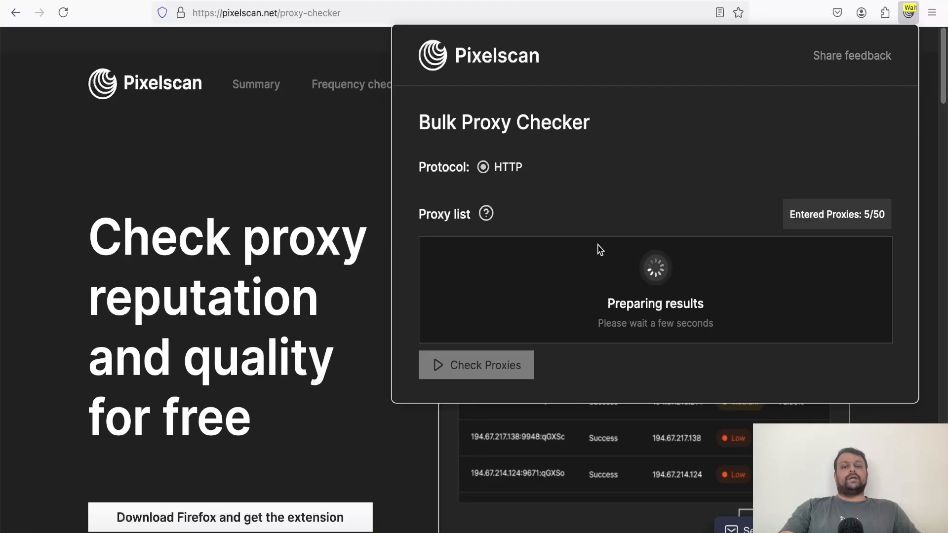
pyautogui.moveTo(638, 291)
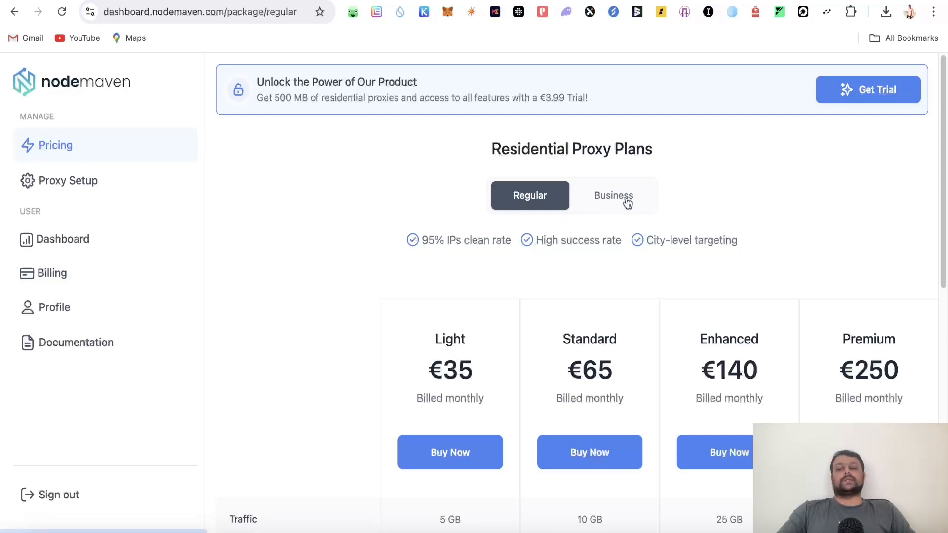
pyautogui.click(63, 239)
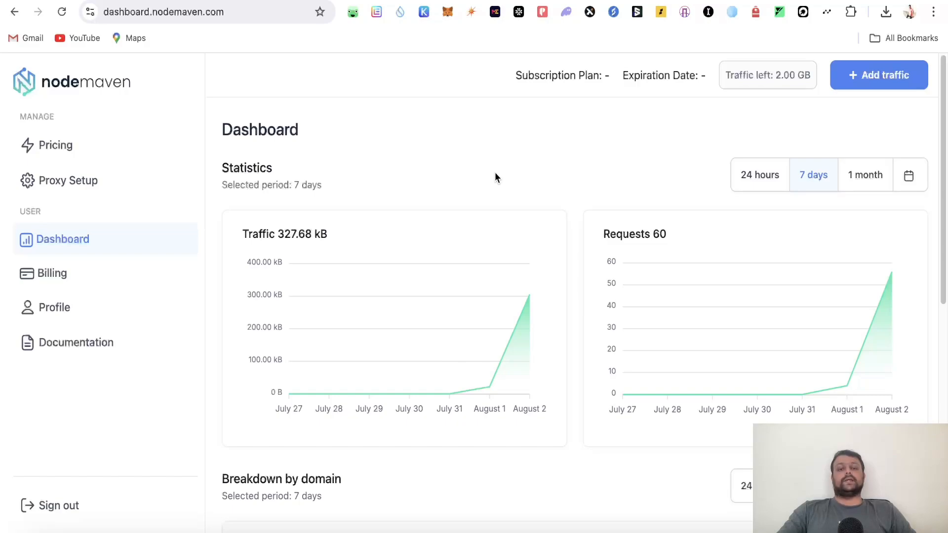
pyautogui.moveTo(664, 90)
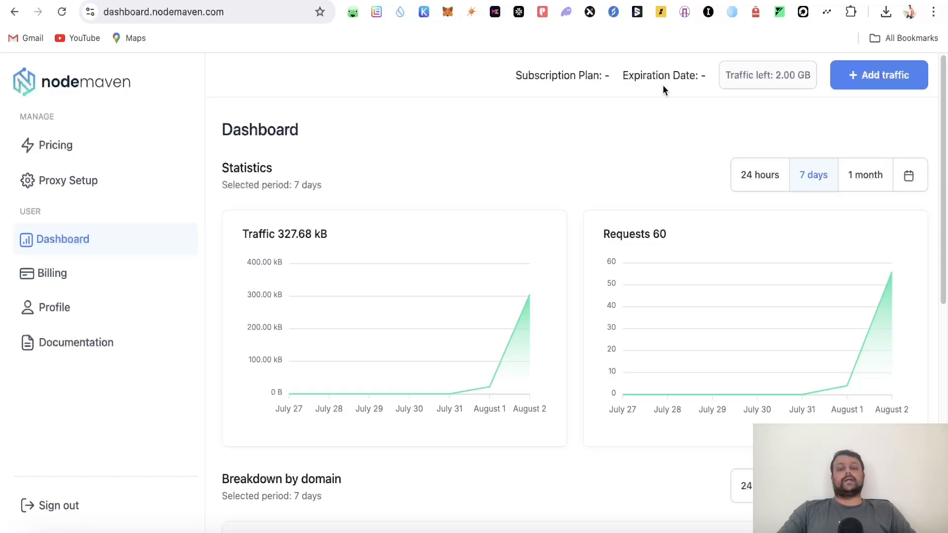
pyautogui.click(56, 145)
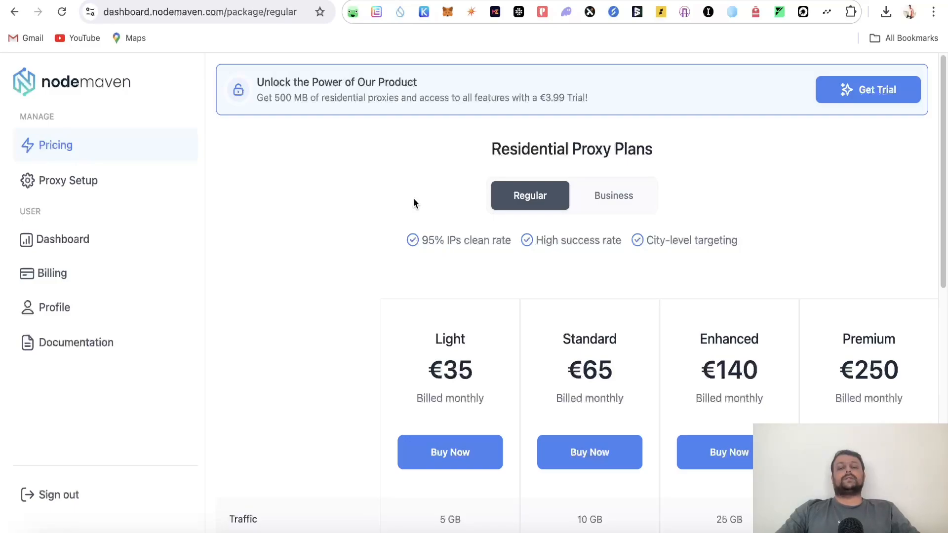
pyautogui.moveTo(839, 113)
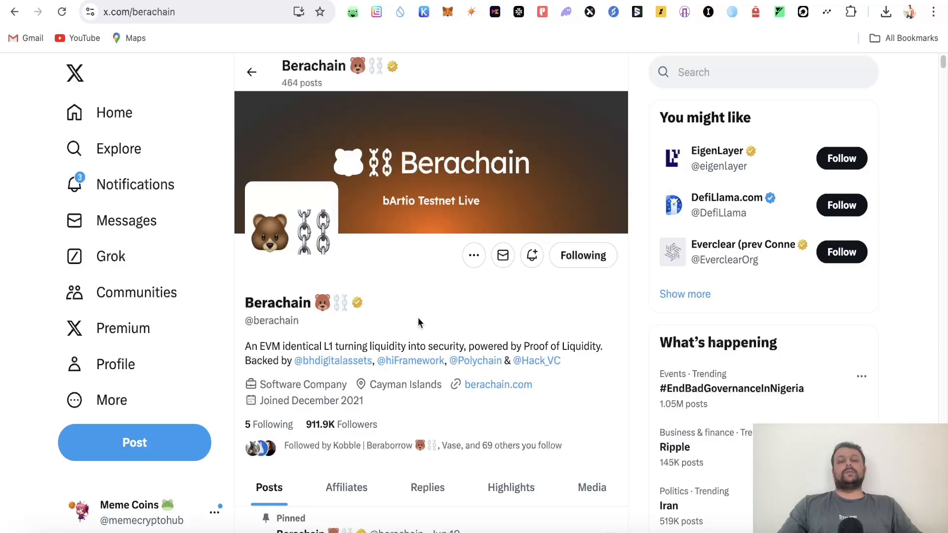
pyautogui.moveTo(419, 328)
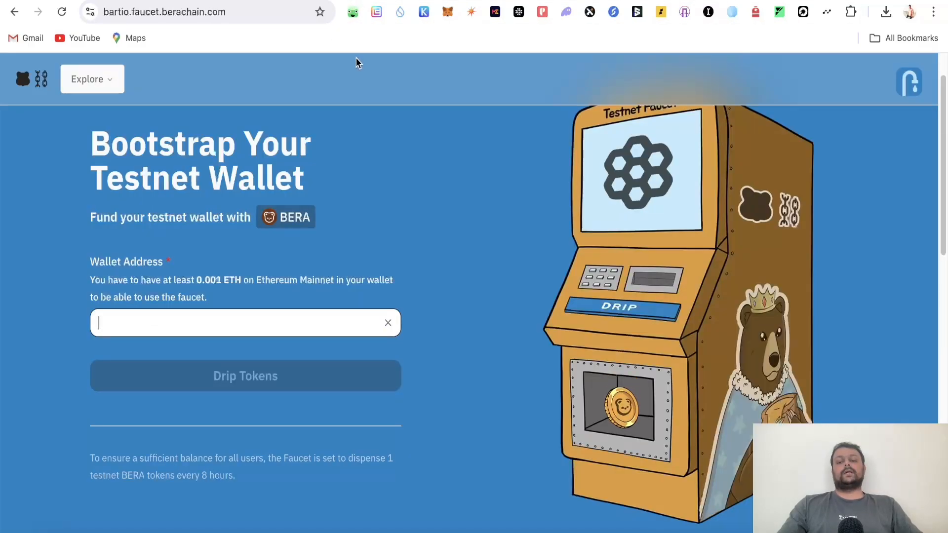
pyautogui.moveTo(366, 91)
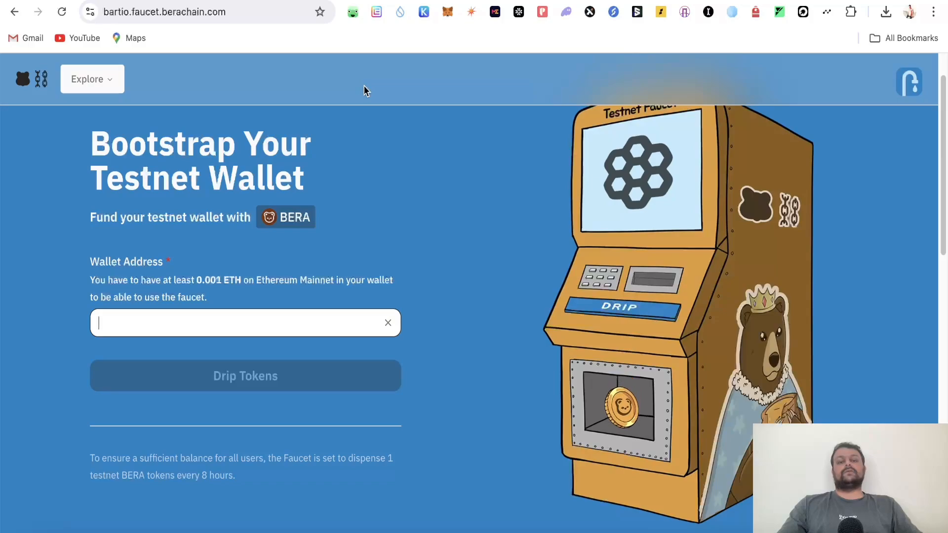
pyautogui.moveTo(338, 162)
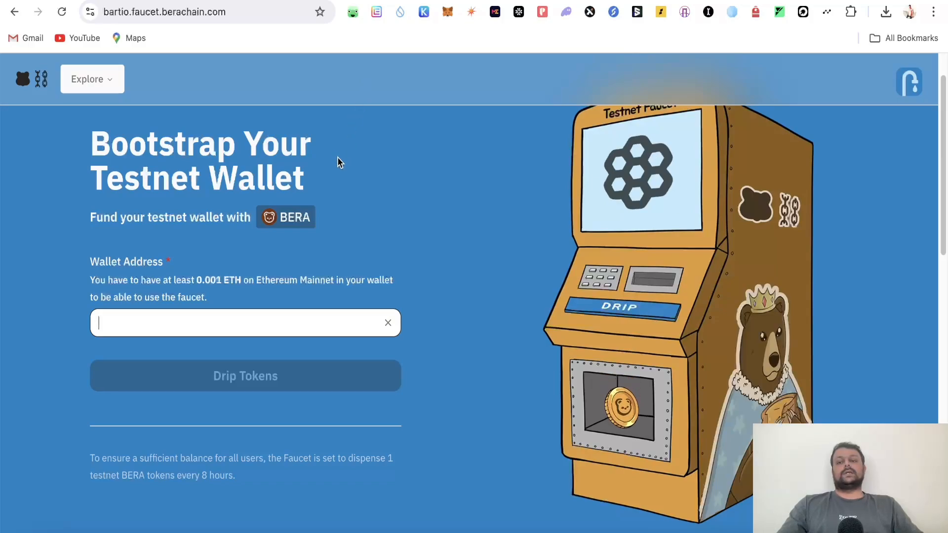
pyautogui.moveTo(381, 34)
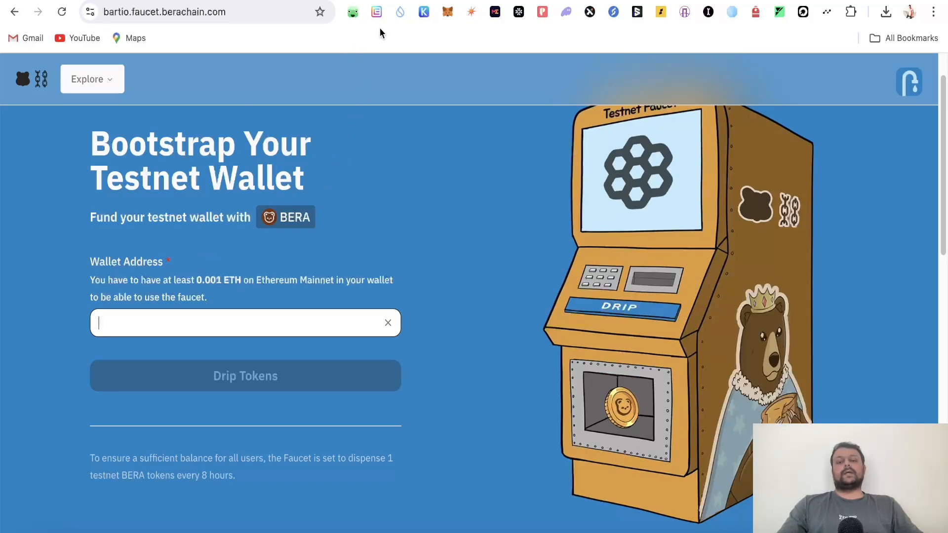
# - Search the MetaMask network list for 'barti' and switch to Berachain bArtio
pyautogui.click(447, 12)
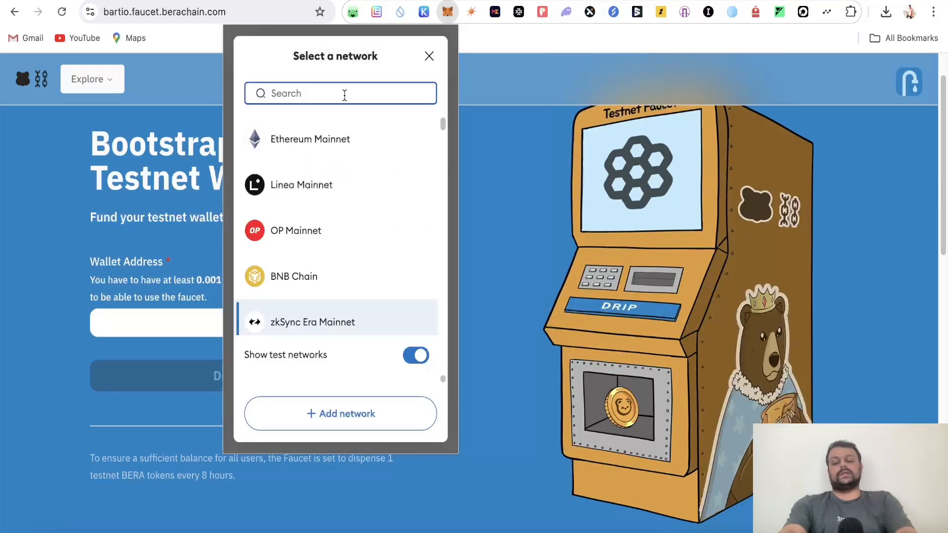
pyautogui.write('barti')
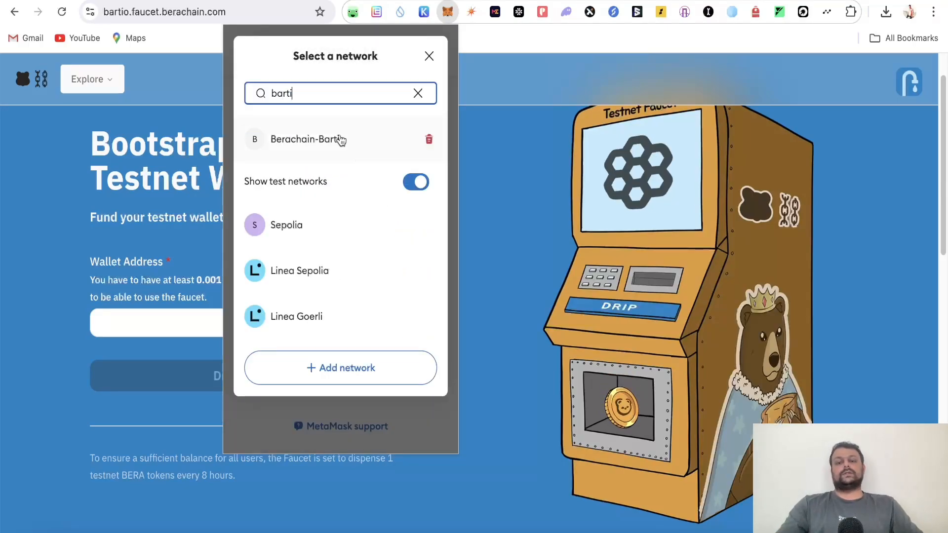
pyautogui.click(309, 140)
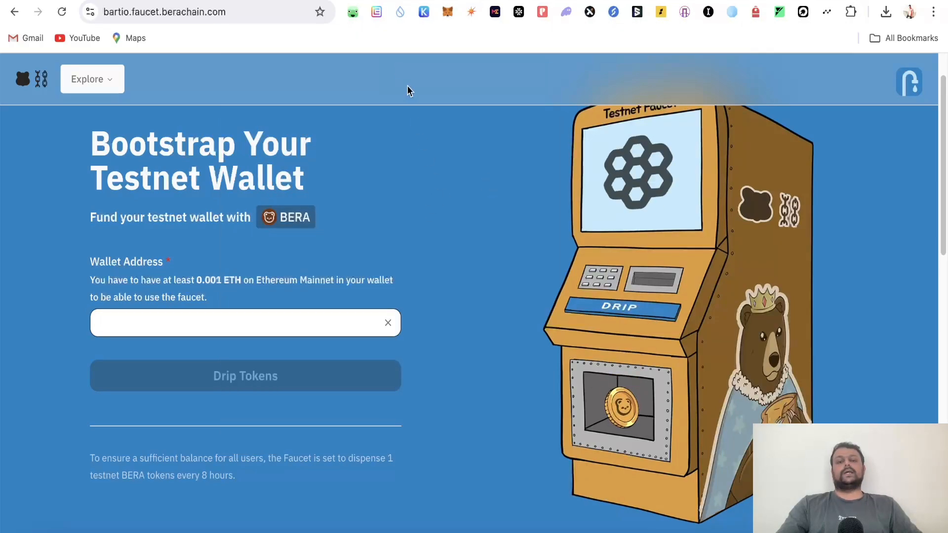
pyautogui.click(448, 12)
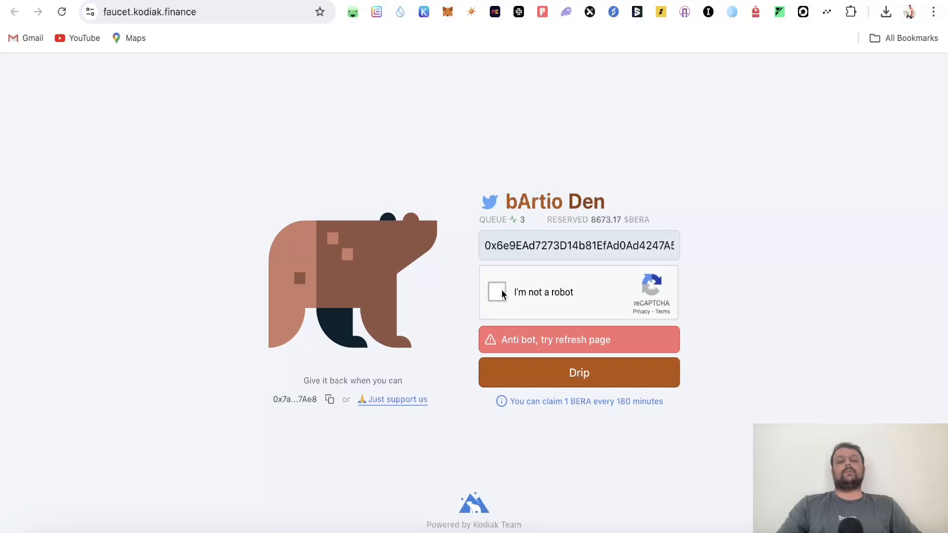
pyautogui.moveTo(724, 159)
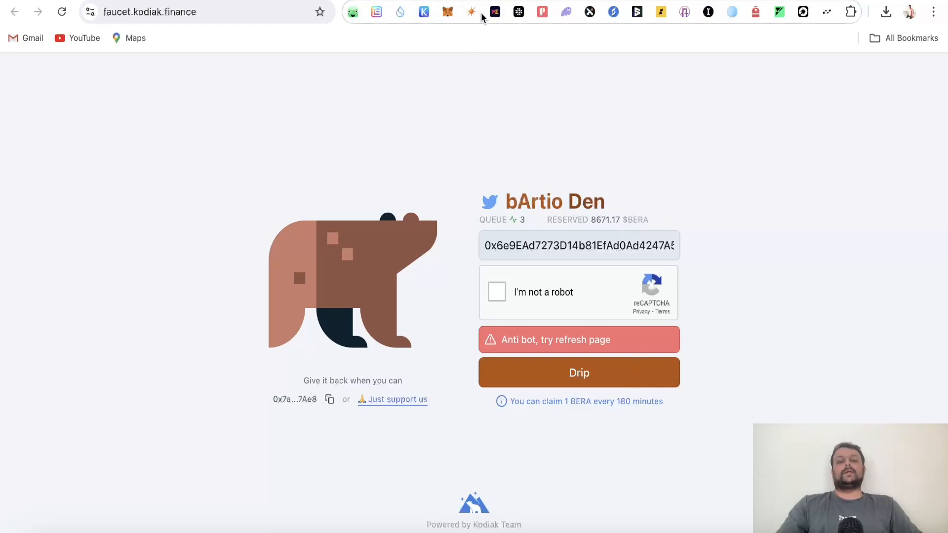
pyautogui.moveTo(472, 12)
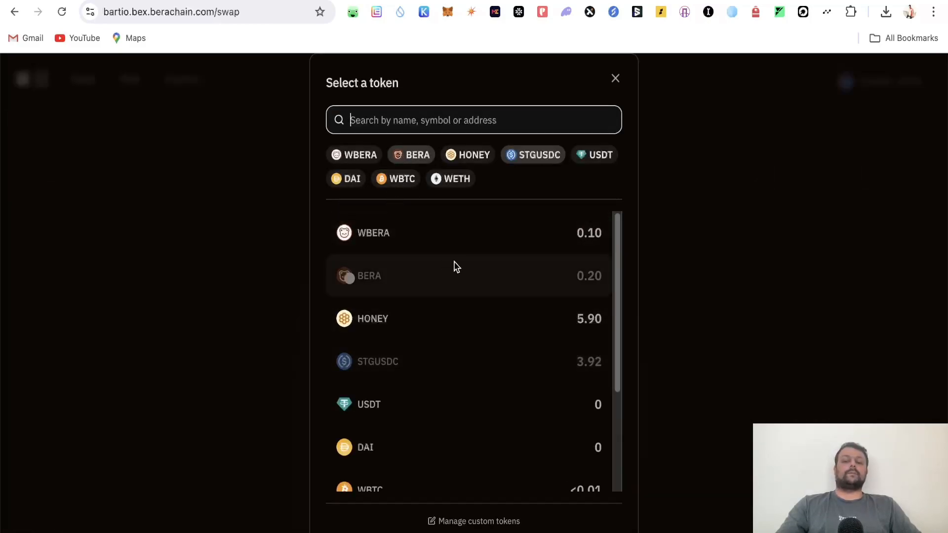
pyautogui.moveTo(421, 322)
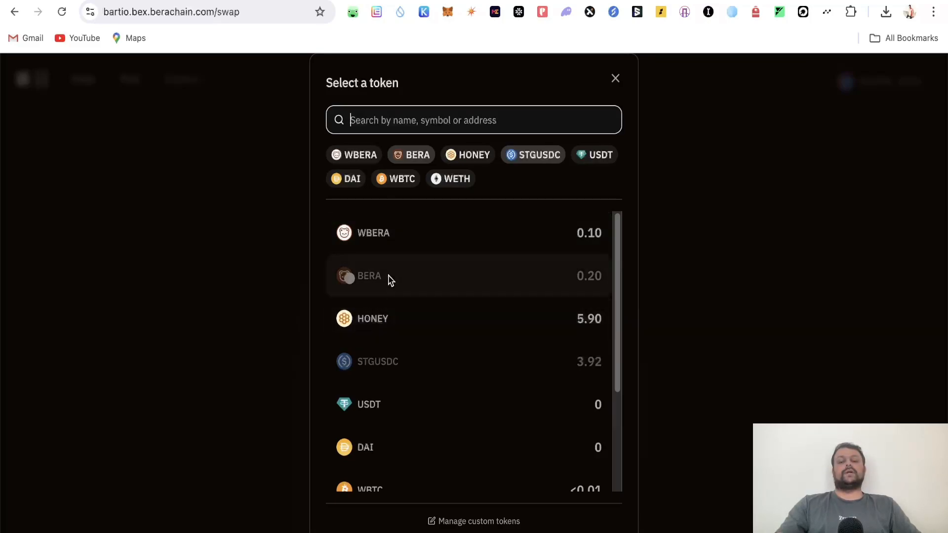
pyautogui.moveTo(440, 348)
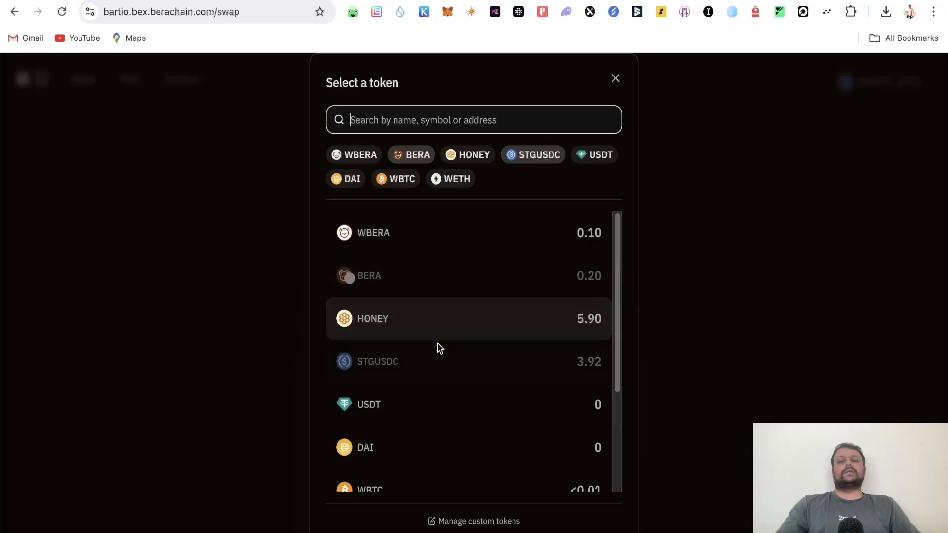
pyautogui.moveTo(431, 324)
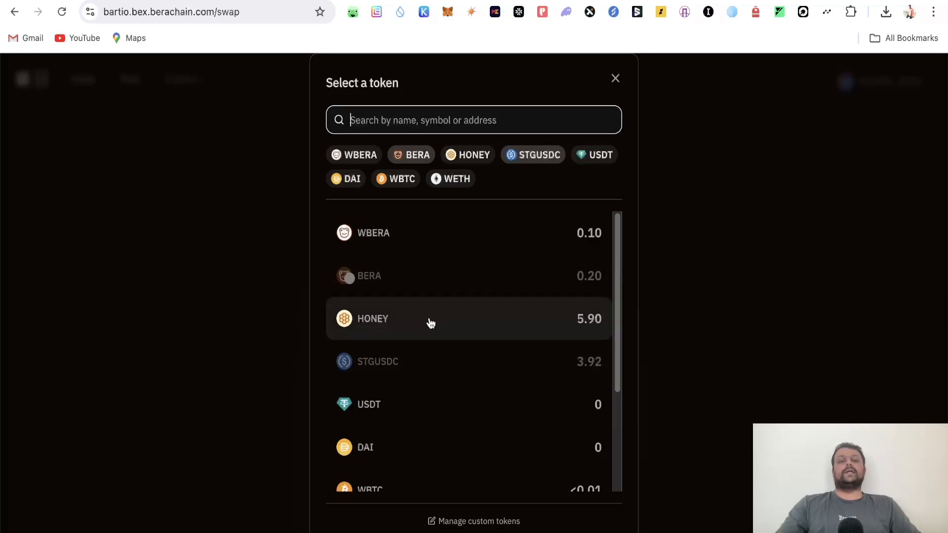
# - Scroll the BEX token list down to the WBTC, WETH, aHONEY and bHONEY entries
pyautogui.scroll(-3)
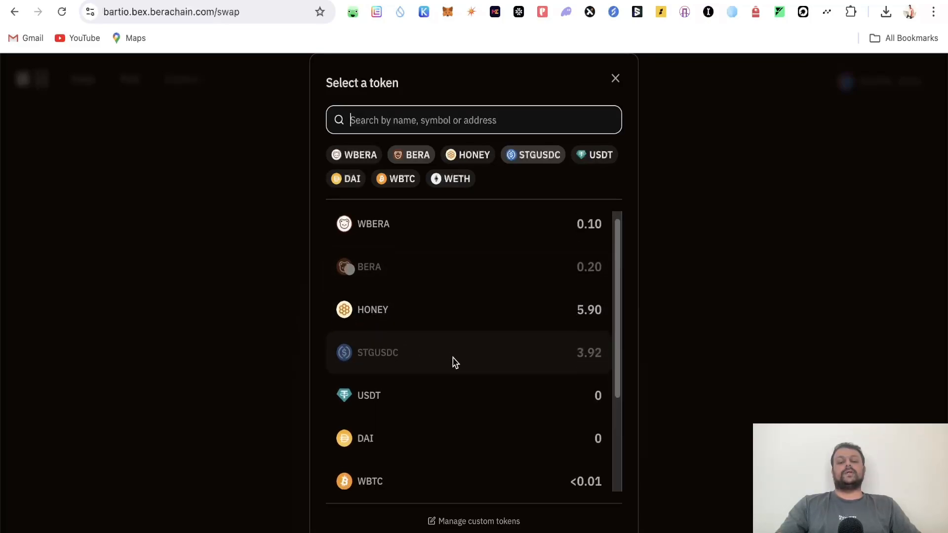
pyautogui.scroll(-3)
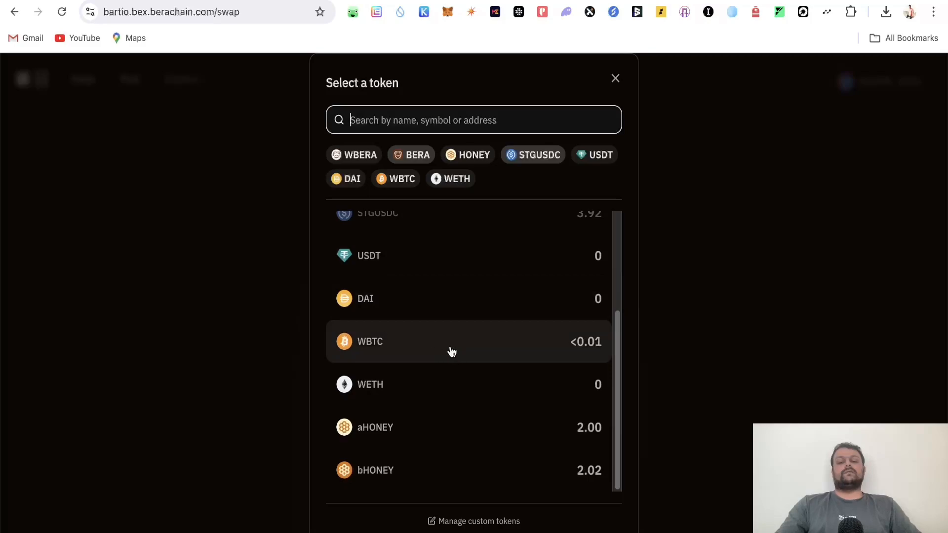
pyautogui.moveTo(395, 388)
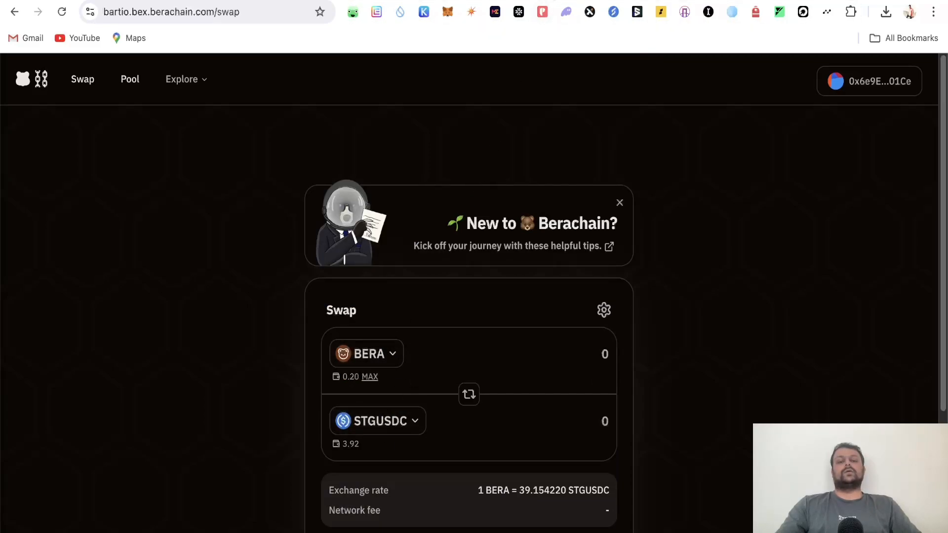
# - Browse BEX's All Pools table of 1016 pools, scrolling through the HONEY pairs
pyautogui.click(129, 79)
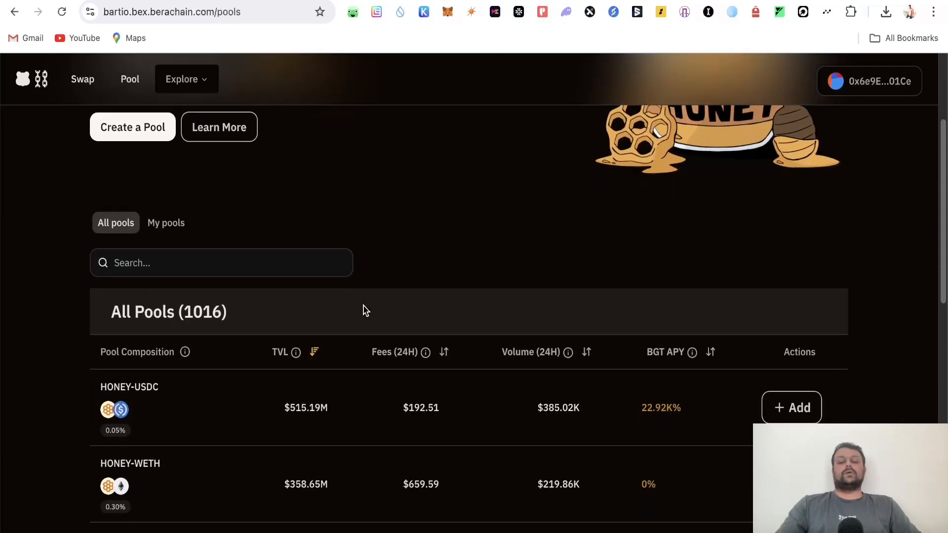
pyautogui.scroll(-3)
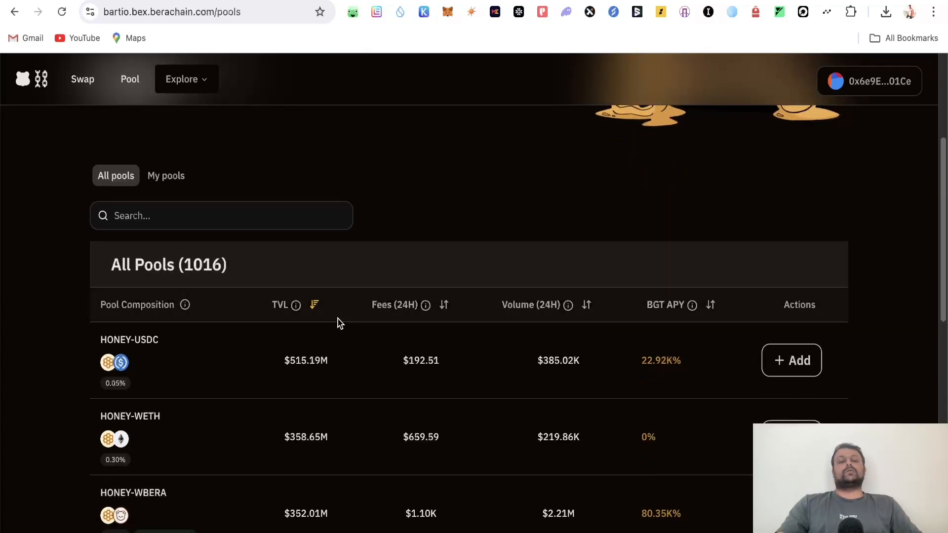
pyautogui.moveTo(284, 336)
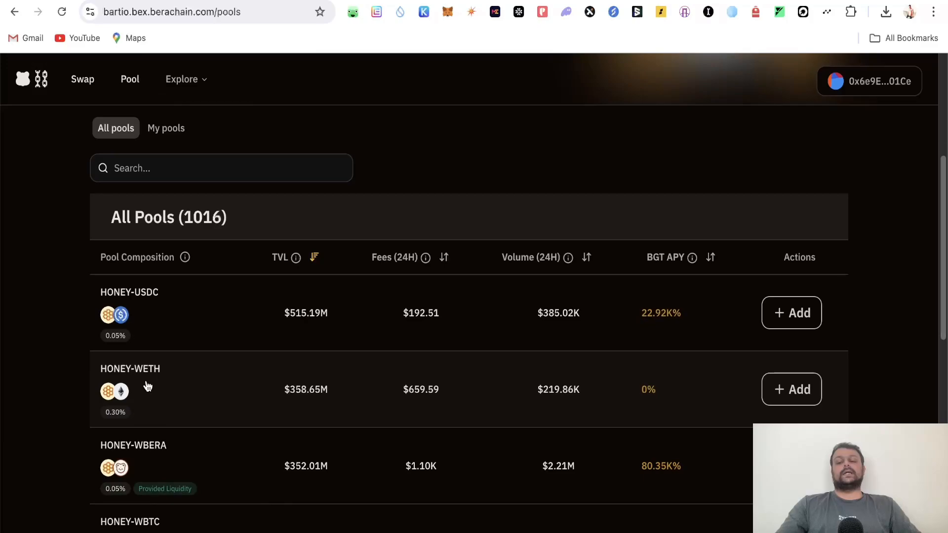
pyautogui.scroll(-3)
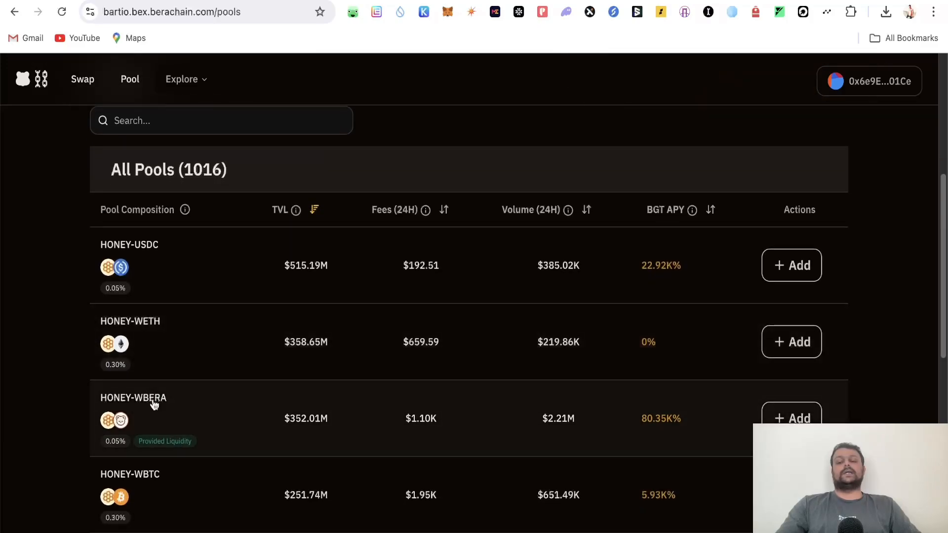
pyautogui.moveTo(271, 394)
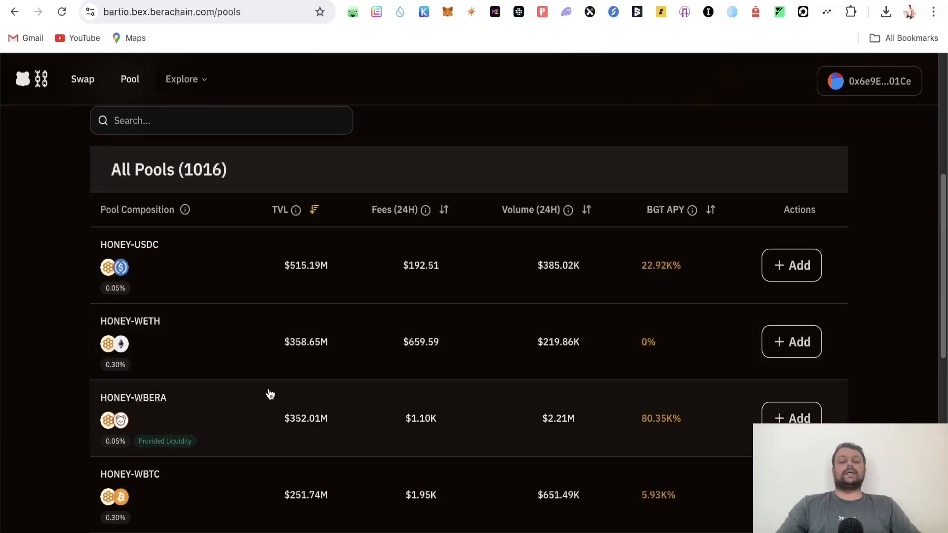
pyautogui.moveTo(203, 316)
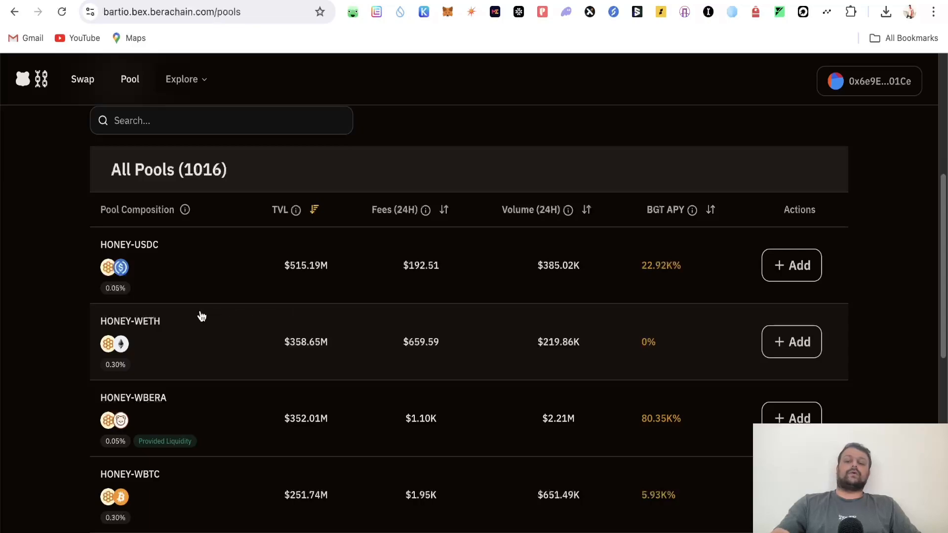
pyautogui.moveTo(790, 306)
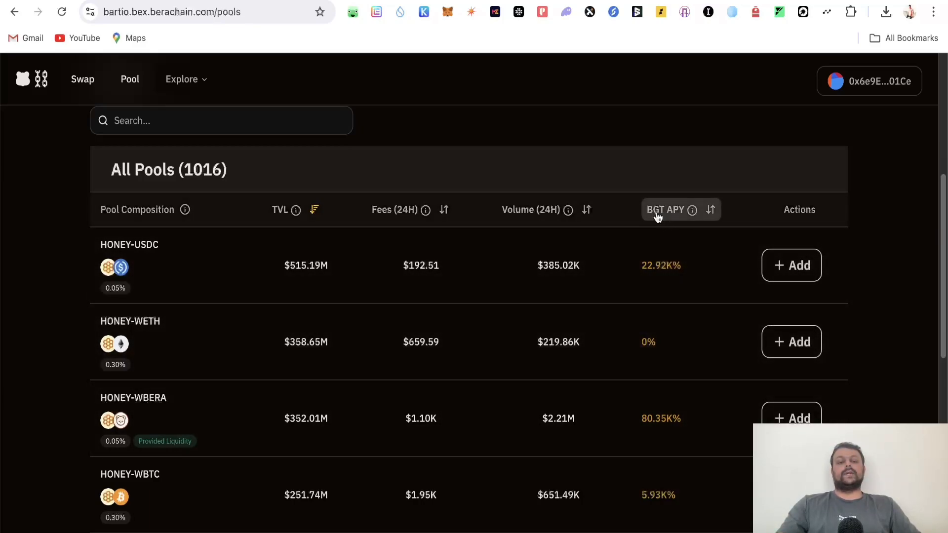
pyautogui.moveTo(569, 148)
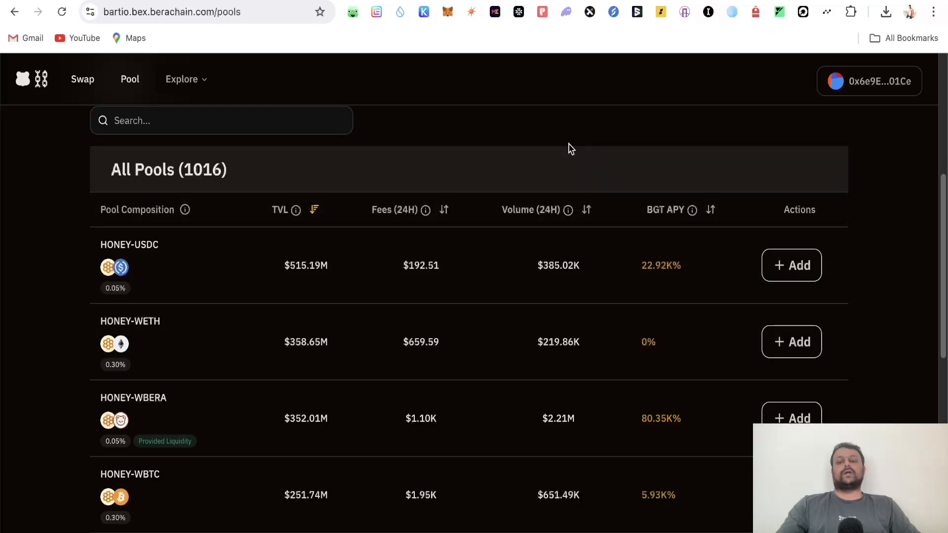
pyautogui.scroll(3)
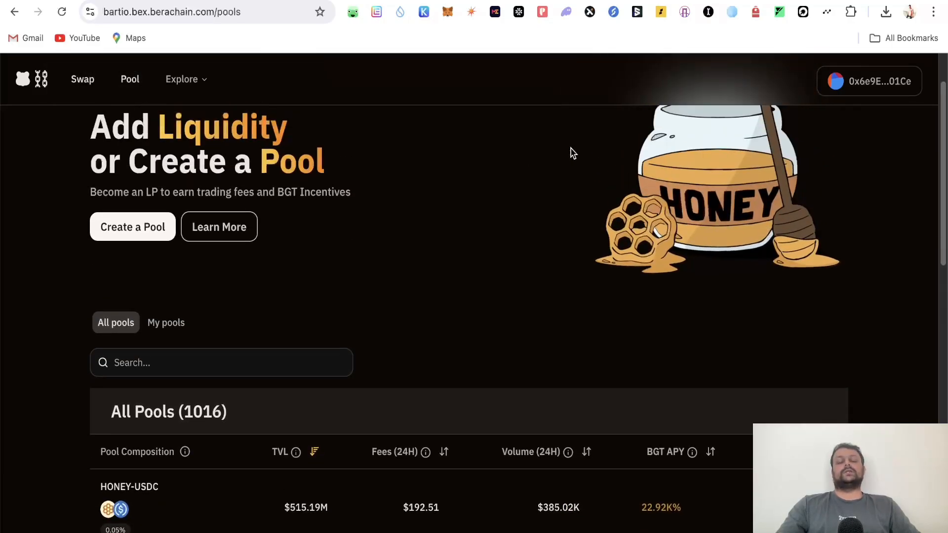
pyautogui.scroll(3)
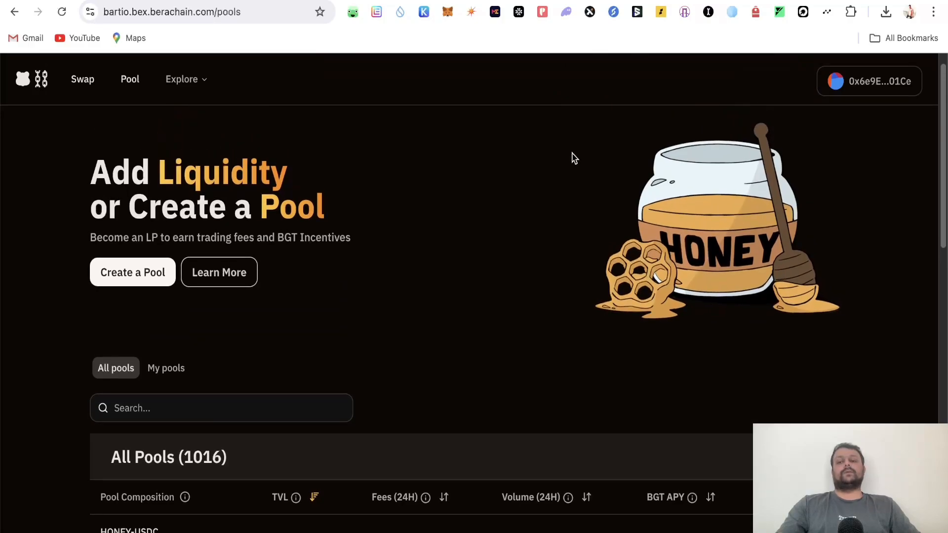
pyautogui.scroll(-3)
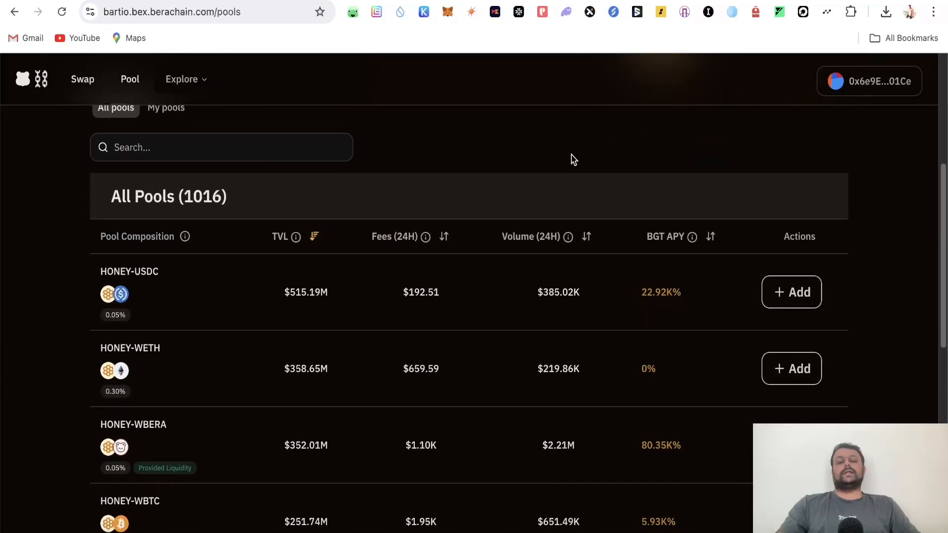
pyautogui.scroll(-3)
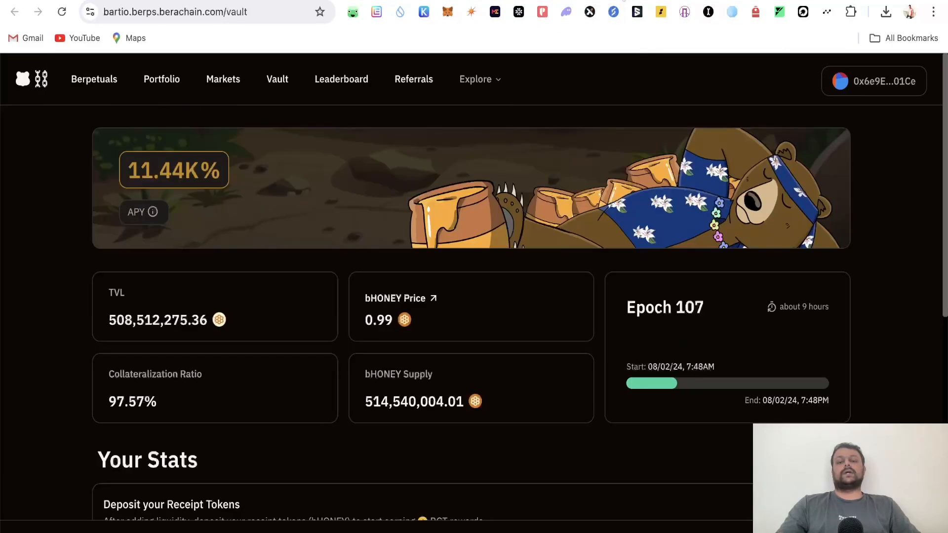
# - Enter 1 HONEY in the Berps vault deposit field and approve its spending cap in MetaMask
pyautogui.scroll(-3)
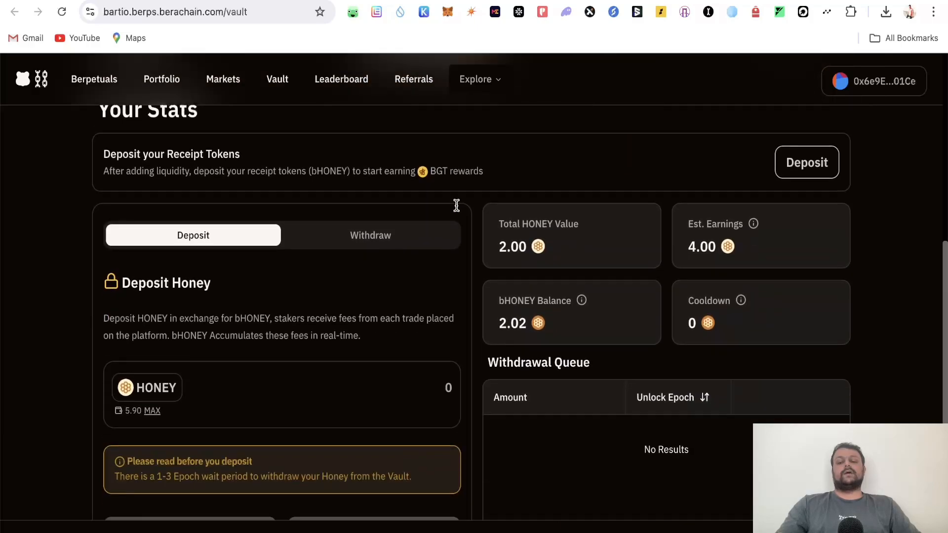
pyautogui.scroll(-3)
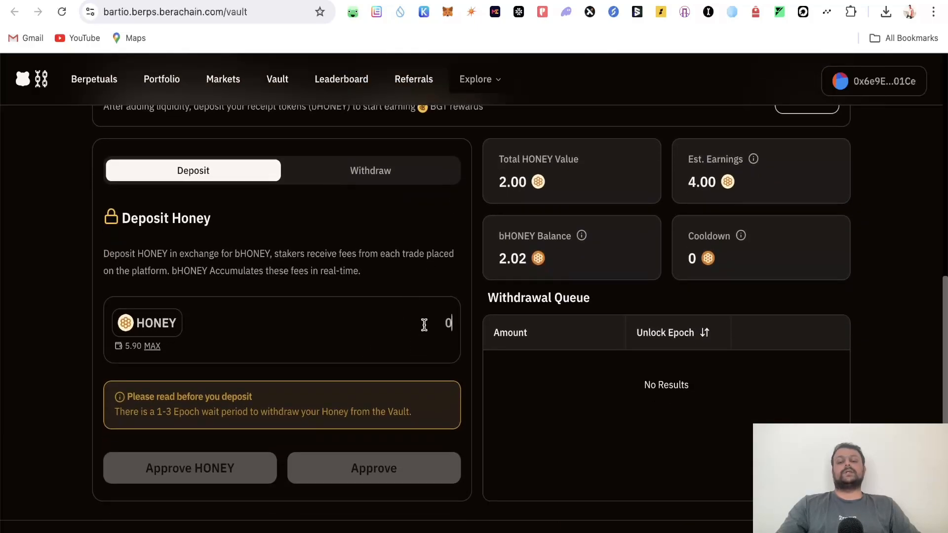
pyautogui.write('1')
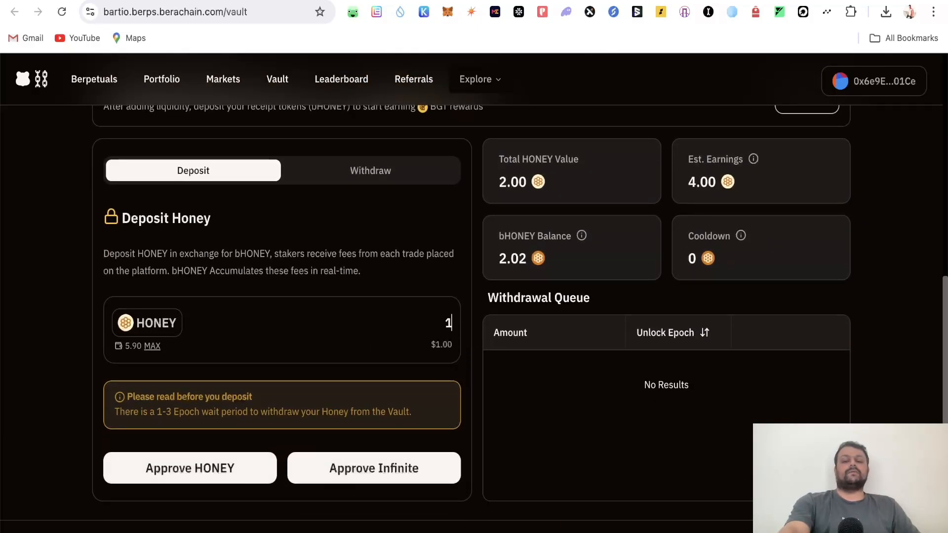
pyautogui.moveTo(236, 468)
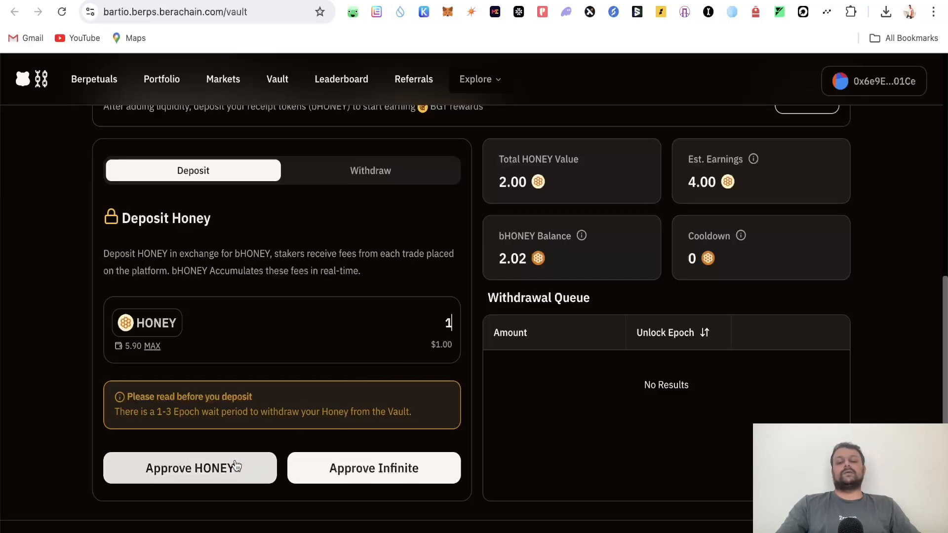
pyautogui.click(189, 469)
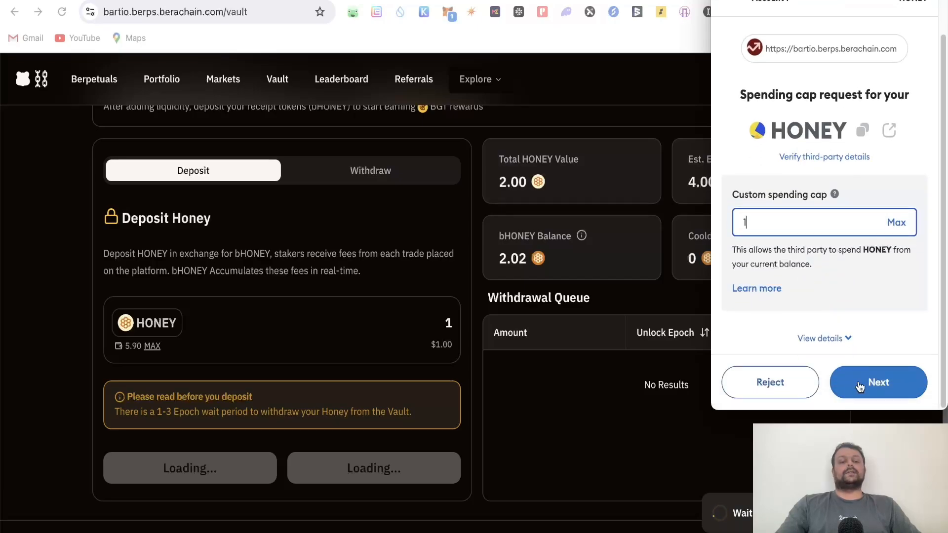
pyautogui.click(878, 382)
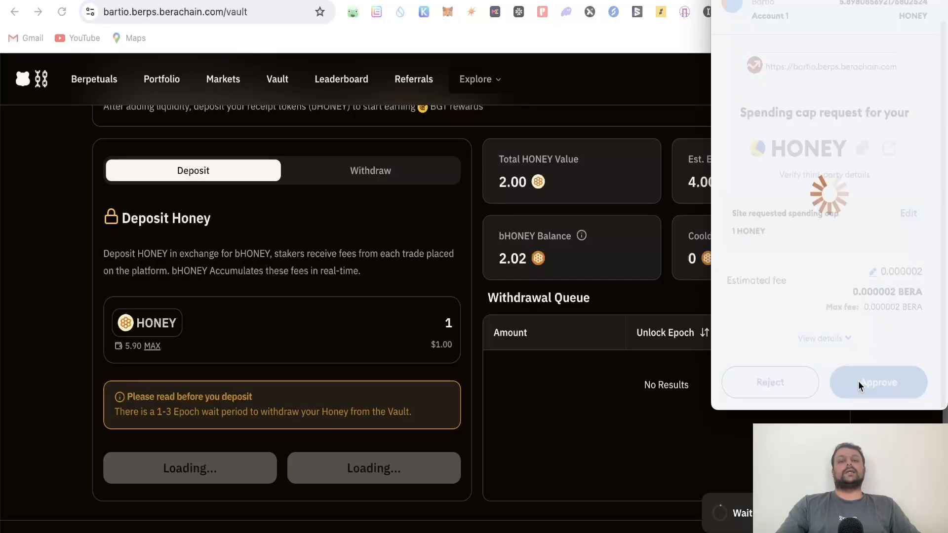
pyautogui.click(878, 382)
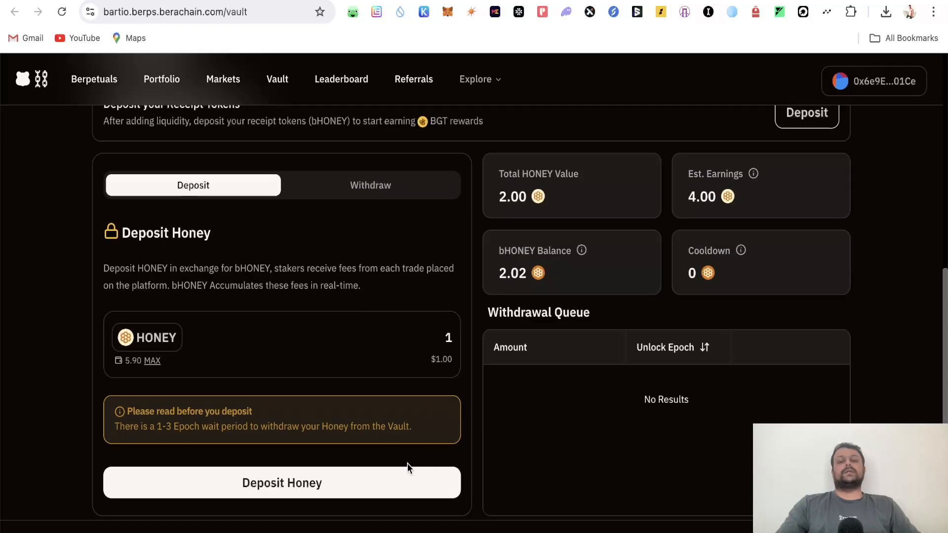
# - Deposit the 1 HONEY into the Berps vault and confirm it, bringing bHONEY balance to 3.04
pyautogui.click(281, 483)
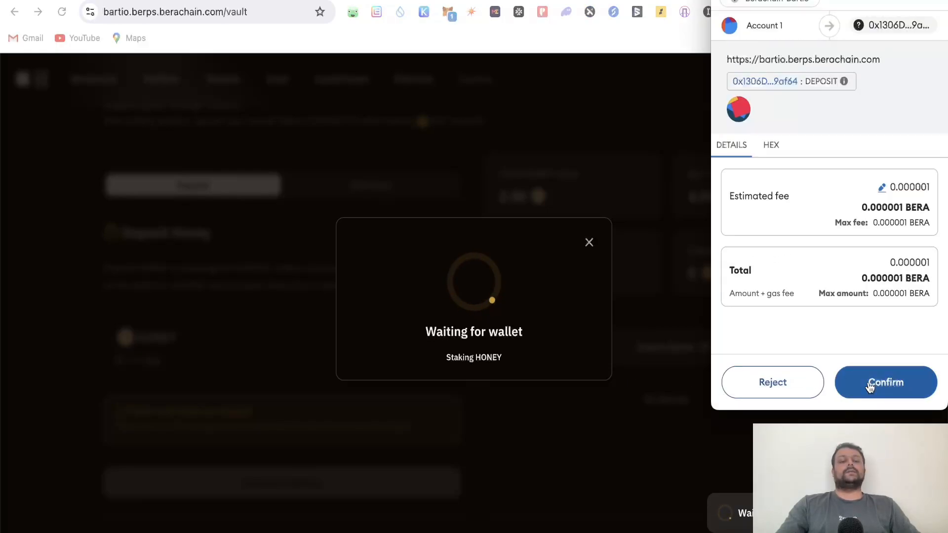
pyautogui.click(885, 382)
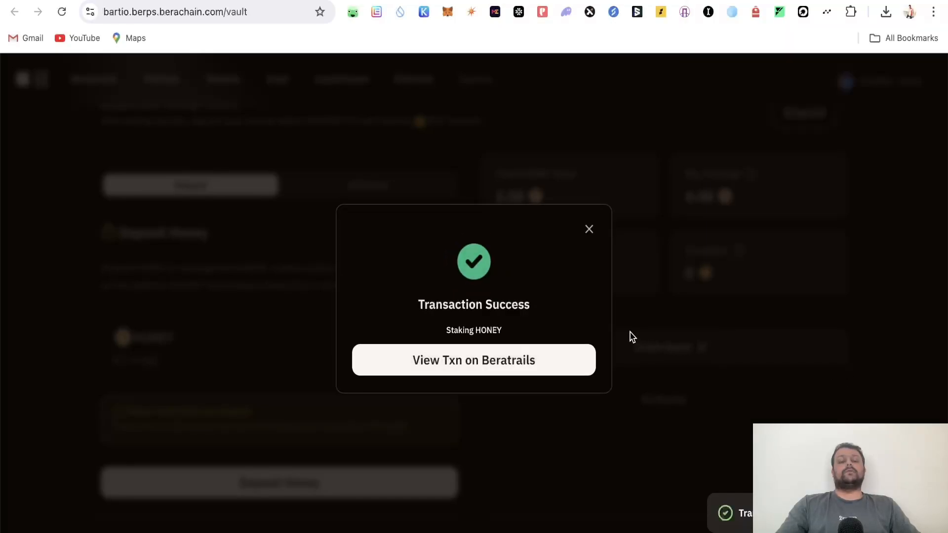
pyautogui.click(589, 228)
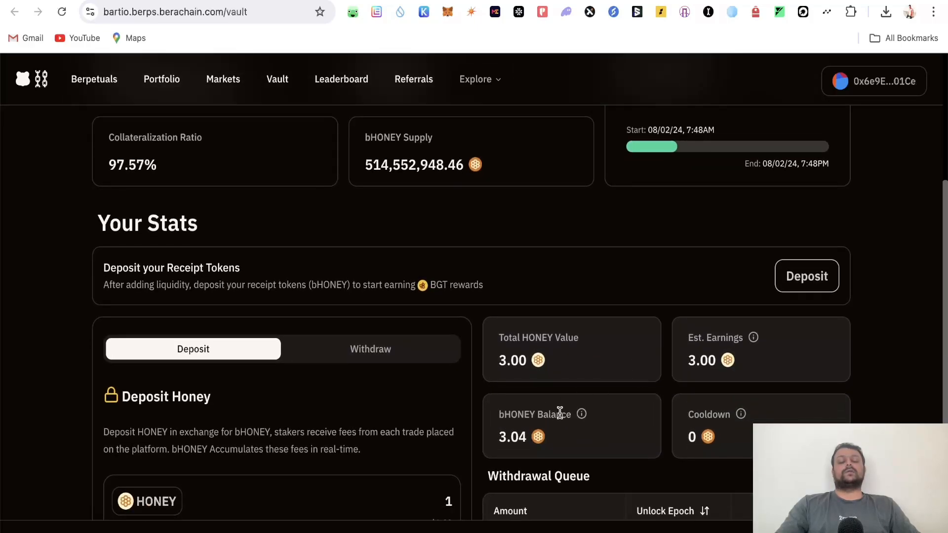
pyautogui.scroll(3)
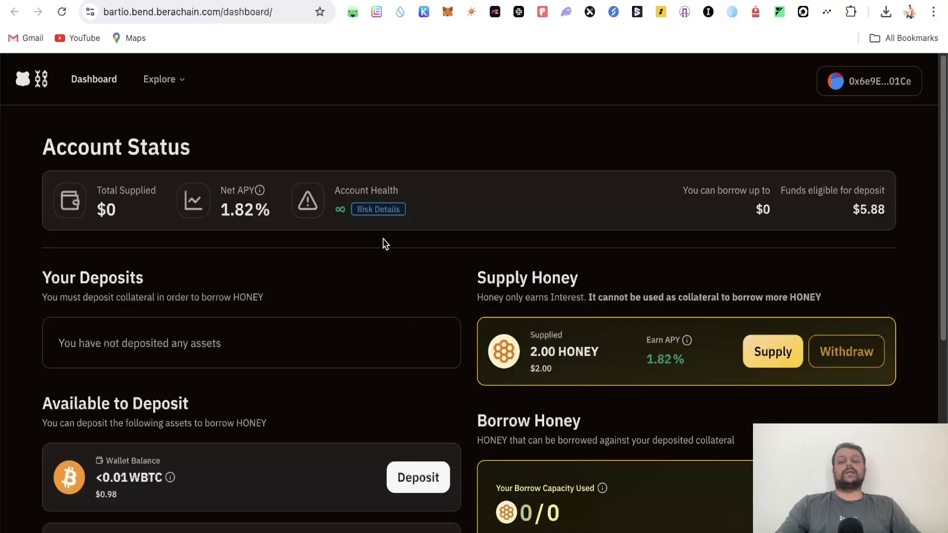
# - Start a WBTC deposit from Bend's Available to Deposit list
pyautogui.scroll(-3)
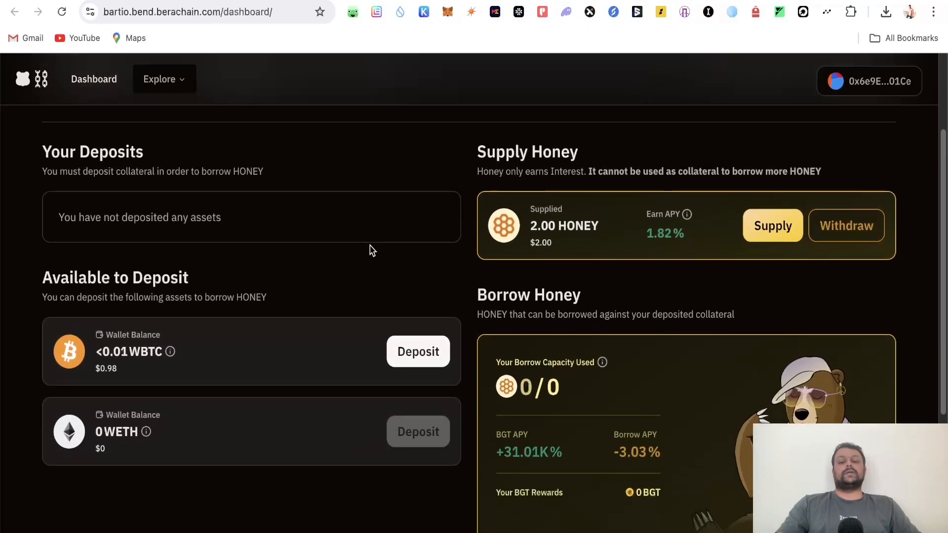
pyautogui.scroll(-3)
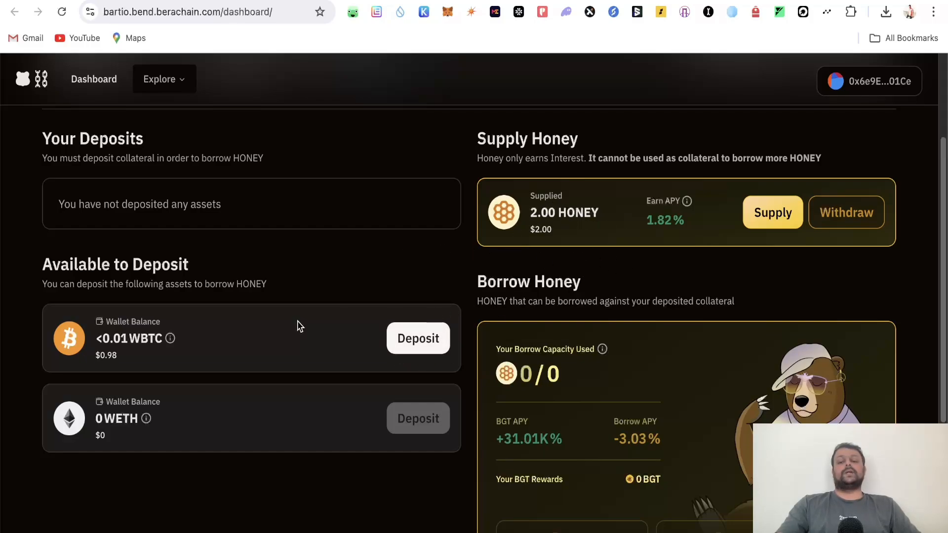
pyautogui.click(417, 338)
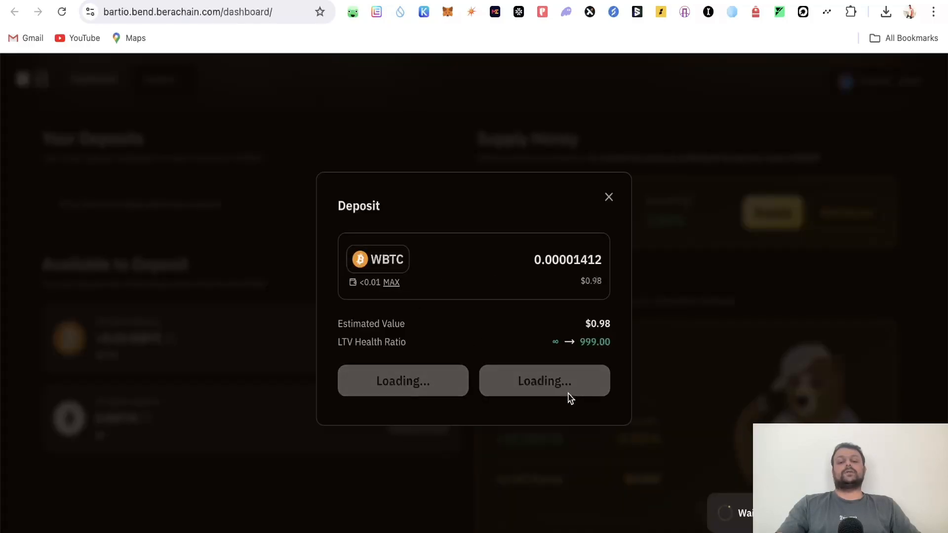
pyautogui.moveTo(681, 384)
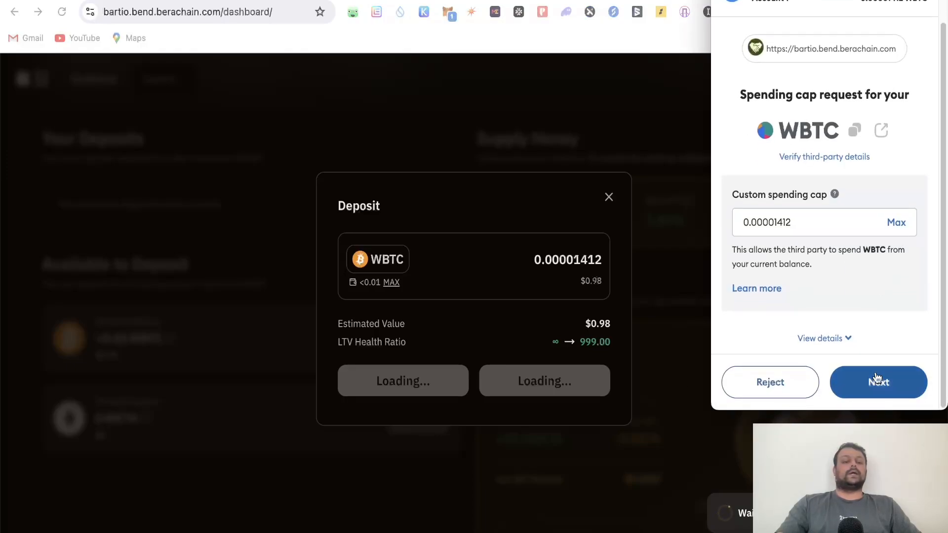
# - Approve and deposit the wallet's WBTC ($0.98) into Bend, confirming in MetaMask
pyautogui.click(878, 382)
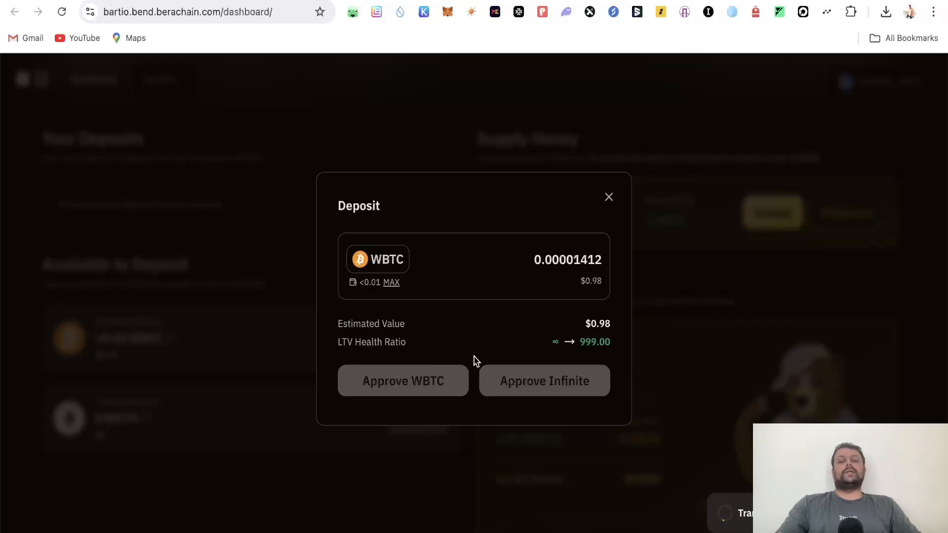
pyautogui.click(544, 381)
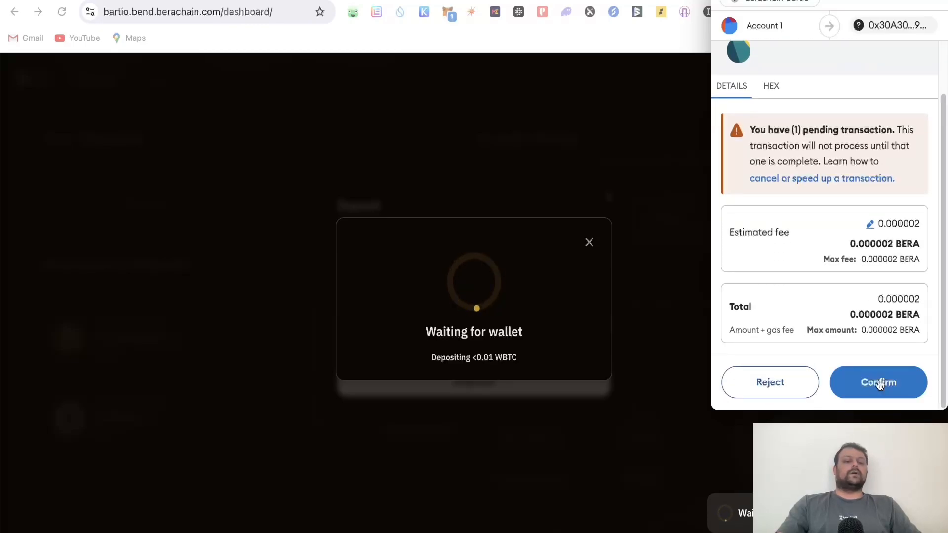
pyautogui.click(878, 382)
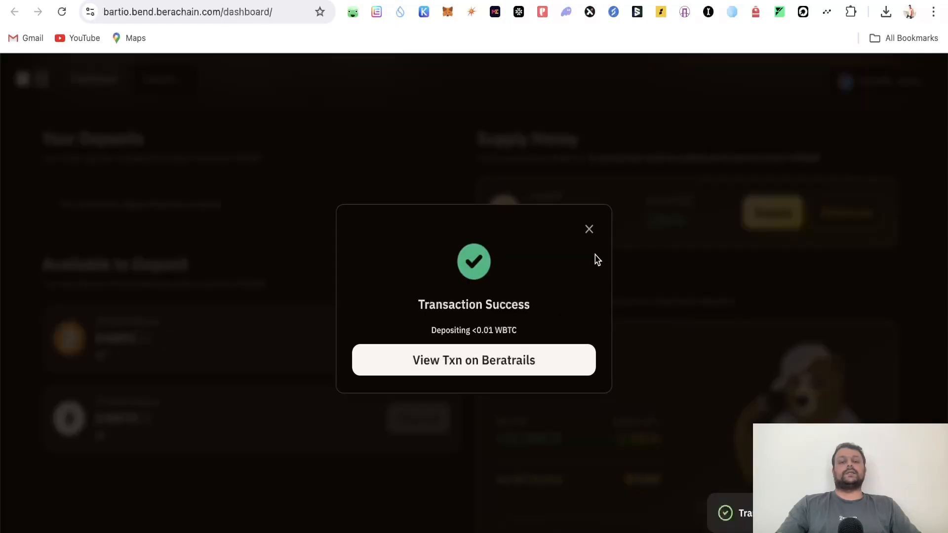
pyautogui.click(588, 228)
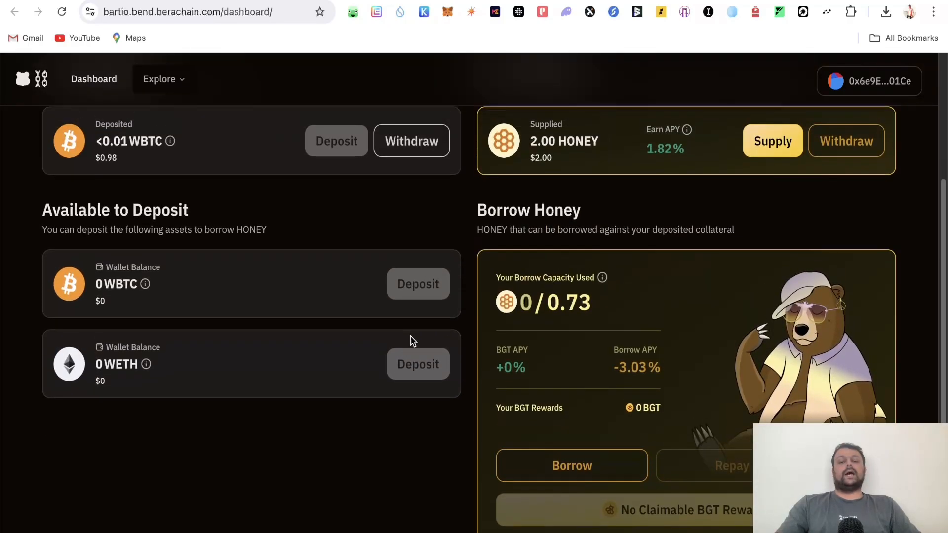
pyautogui.scroll(-3)
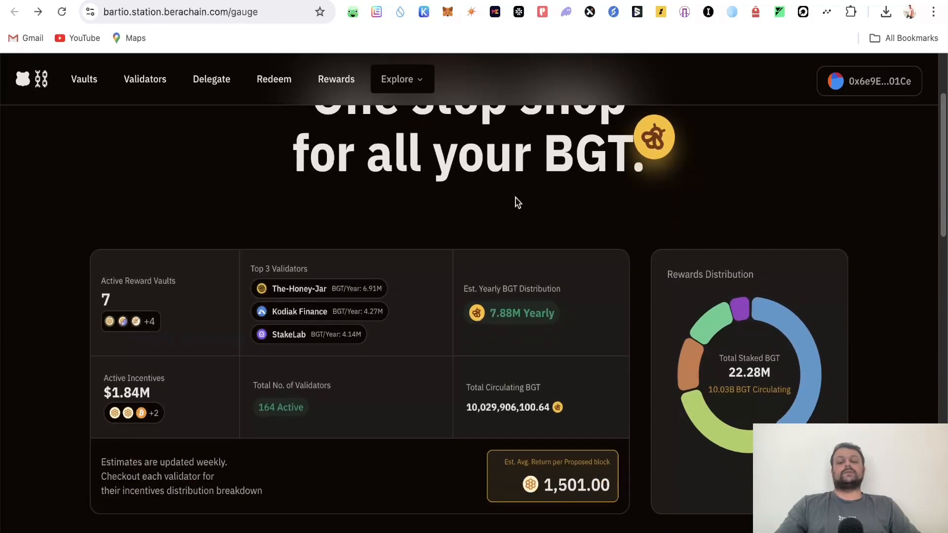
# - Select the VDHONEY row in Station's Reward Vaults table to view its incentives
pyautogui.scroll(-3)
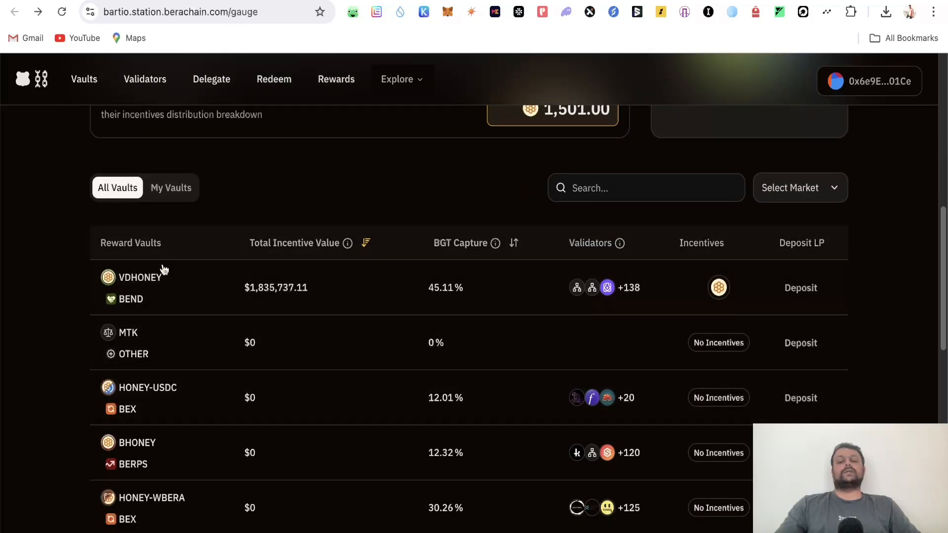
pyautogui.moveTo(341, 299)
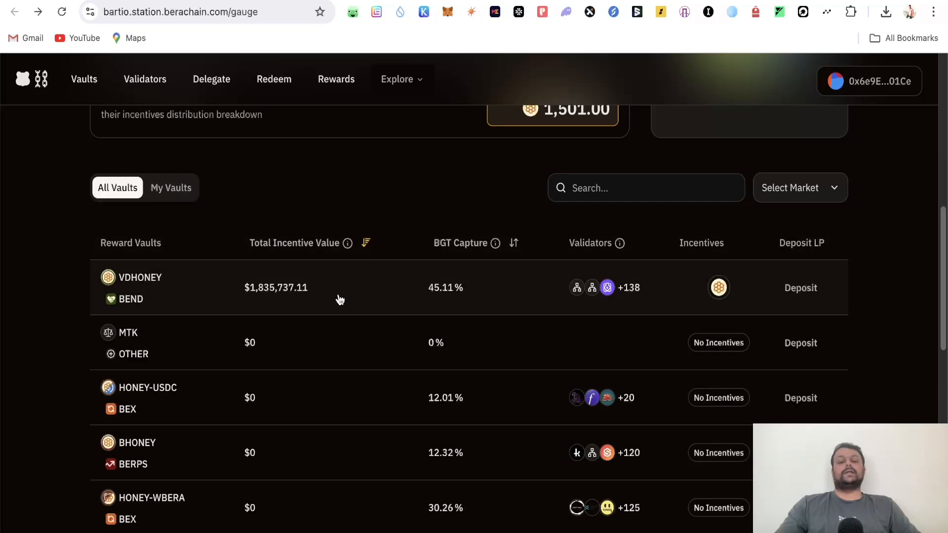
pyautogui.click(801, 288)
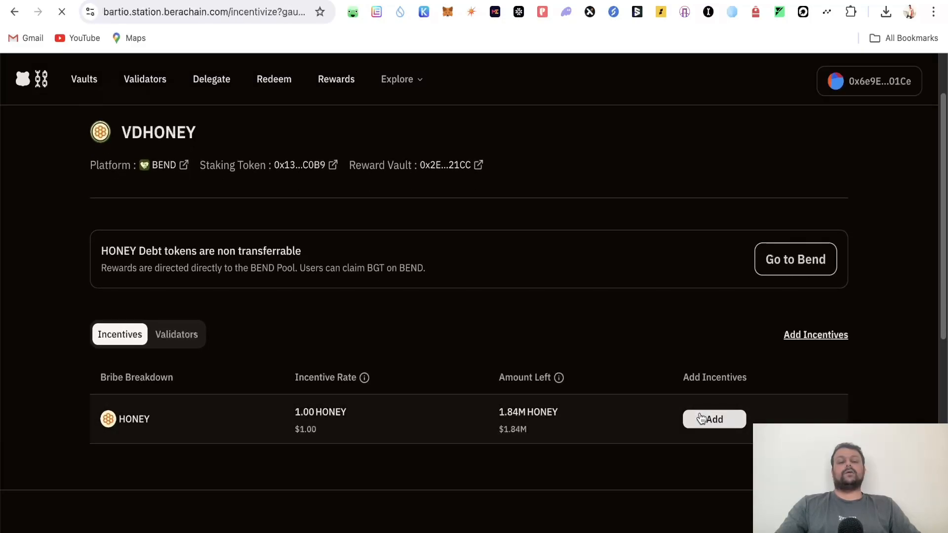
# - Fill the HONEY incentive with 1 HONEY at 1 HONEY per BGT and approve HONEY spending in MetaMask
pyautogui.click(715, 419)
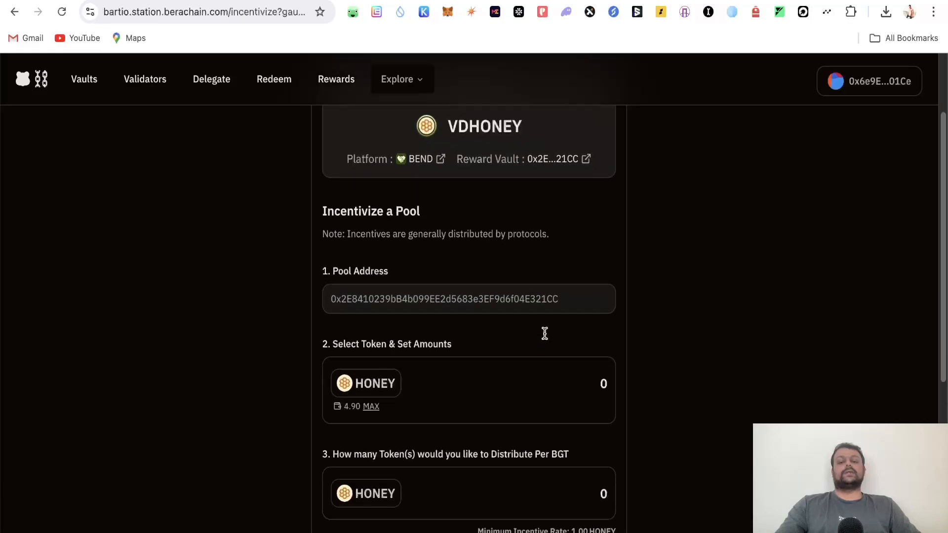
pyautogui.scroll(-3)
pyautogui.write('1')
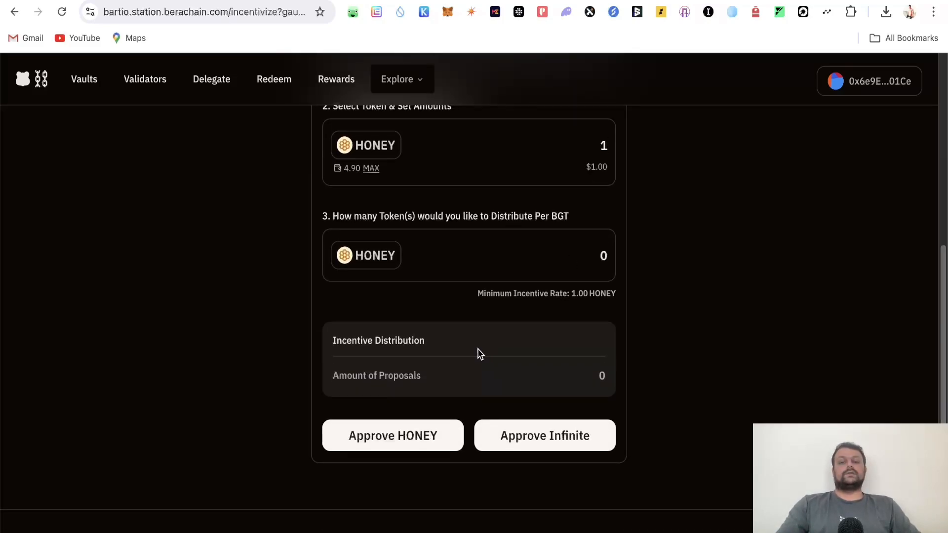
pyautogui.moveTo(543, 435)
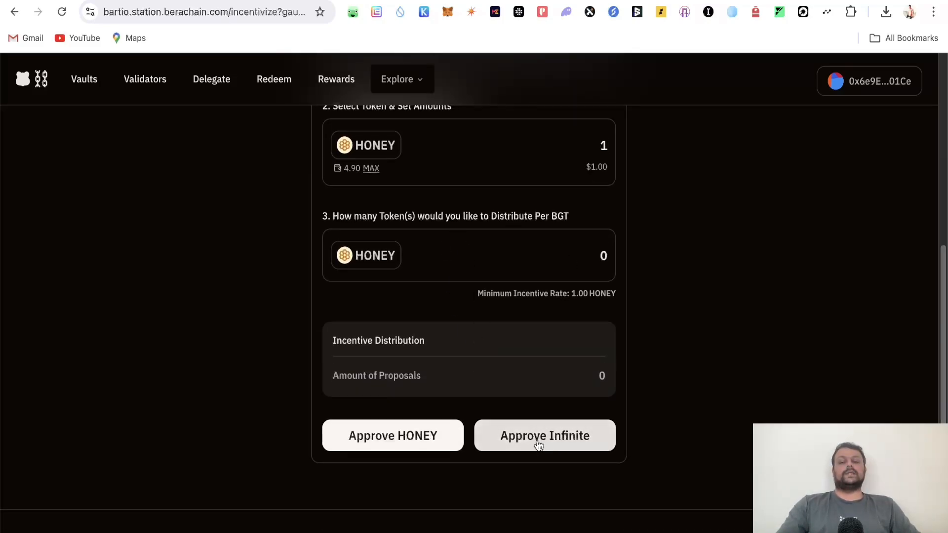
pyautogui.write('1')
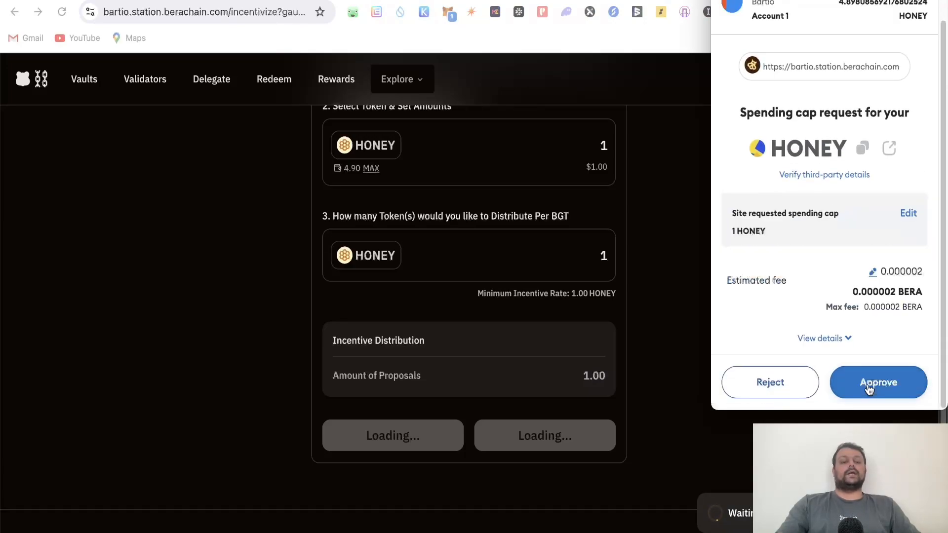
pyautogui.click(878, 382)
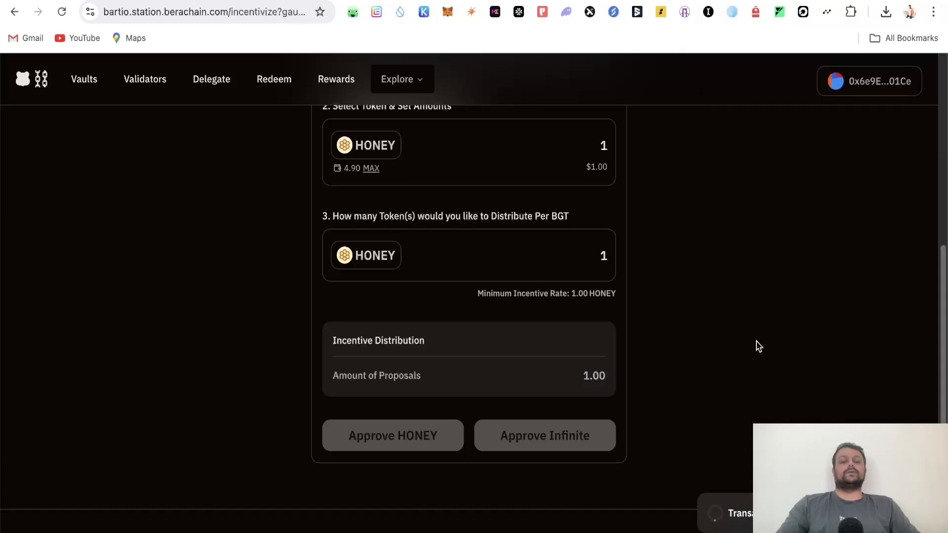
pyautogui.click(392, 436)
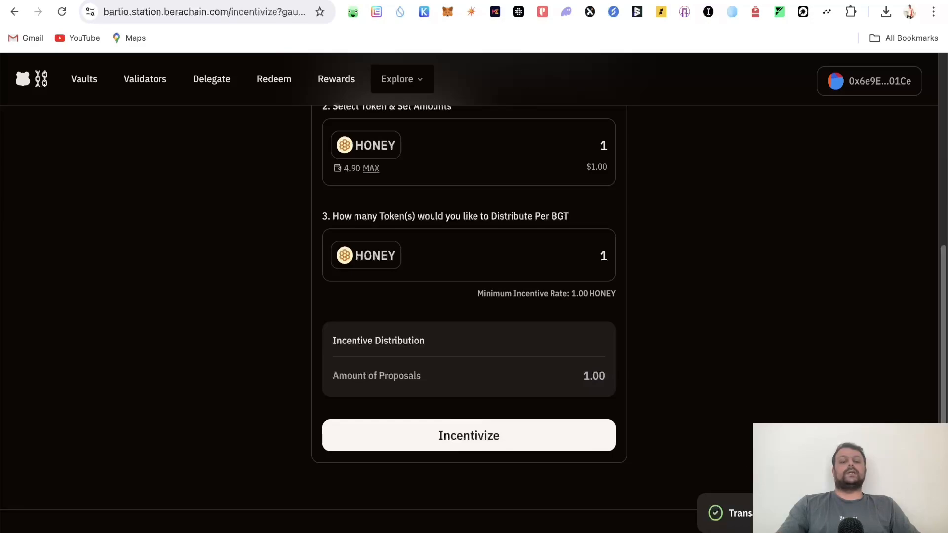
# - Incentivize and confirm in MetaMask so the VDHONEY vault lists 1.00 HONEY
pyautogui.click(469, 435)
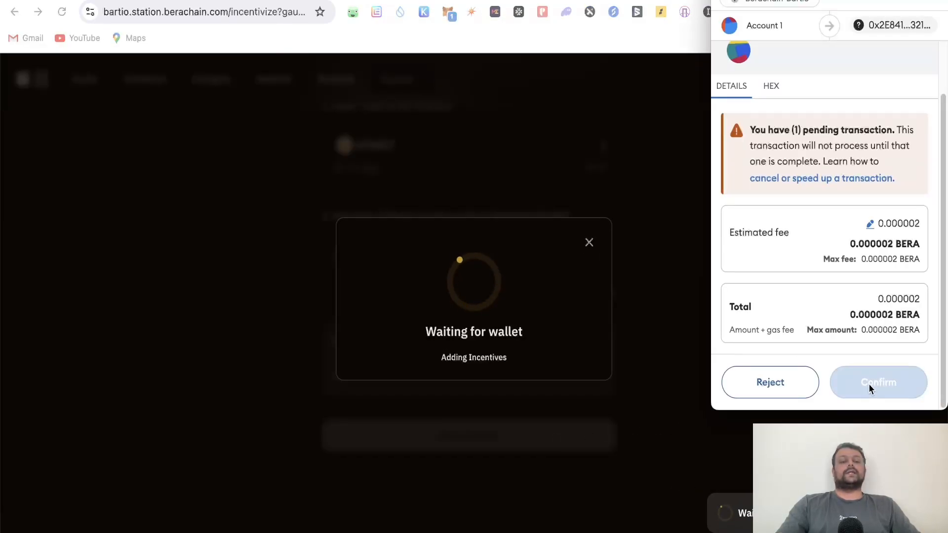
pyautogui.click(878, 382)
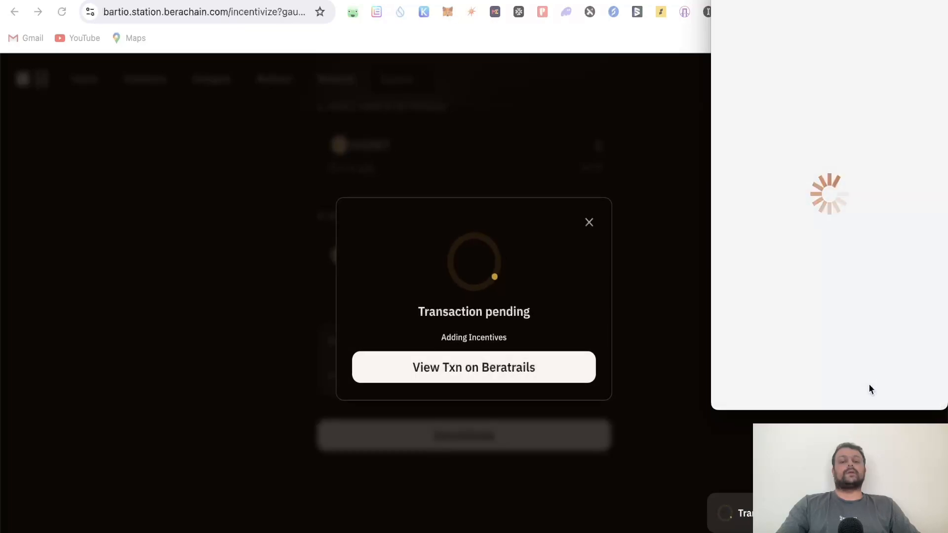
pyautogui.click(589, 222)
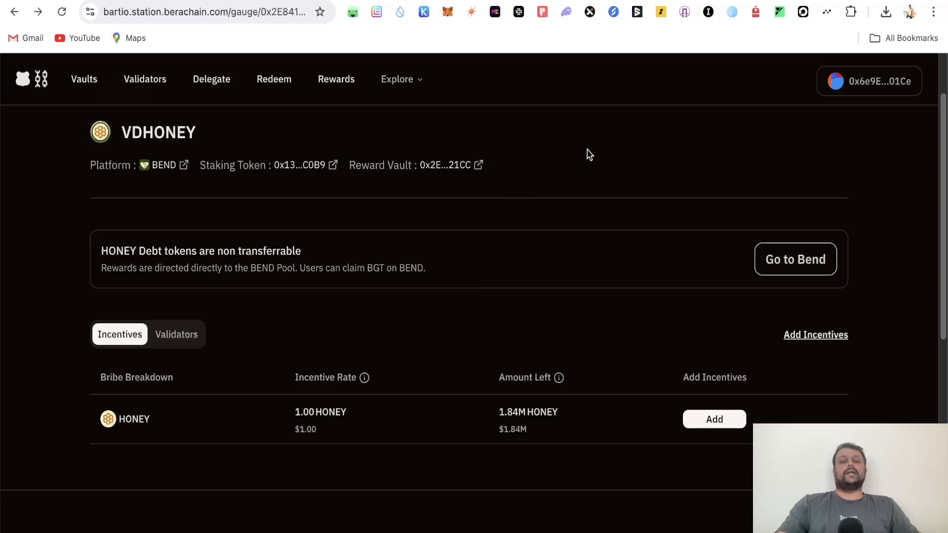
pyautogui.moveTo(540, 201)
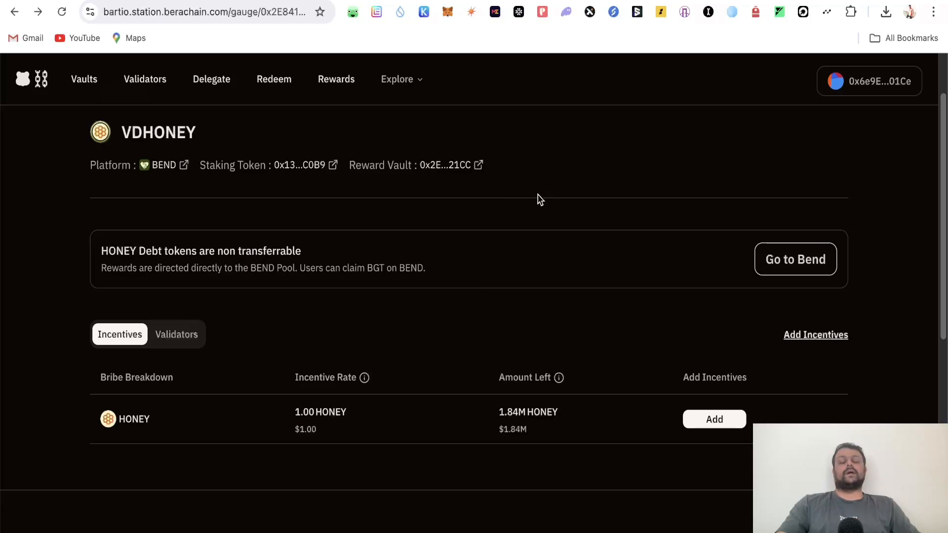
pyautogui.moveTo(534, 162)
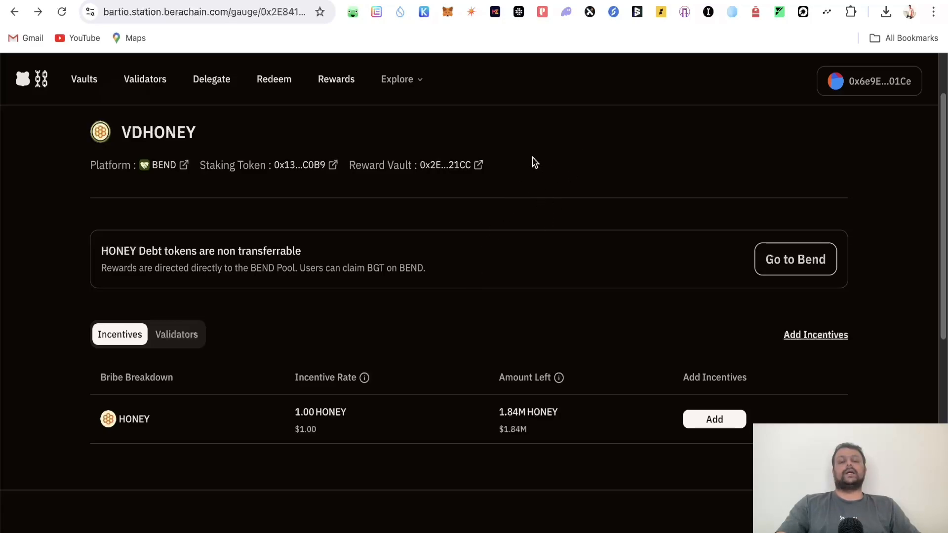
pyautogui.moveTo(545, 187)
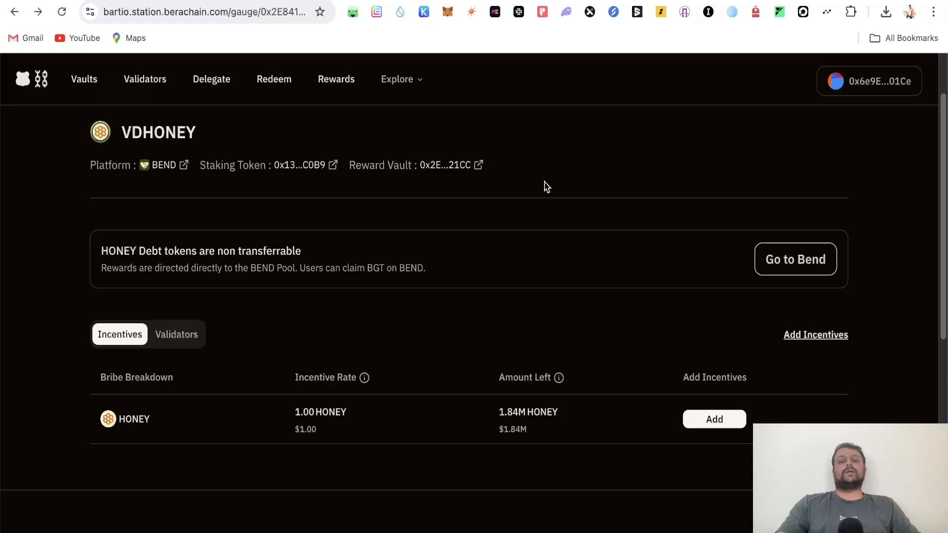